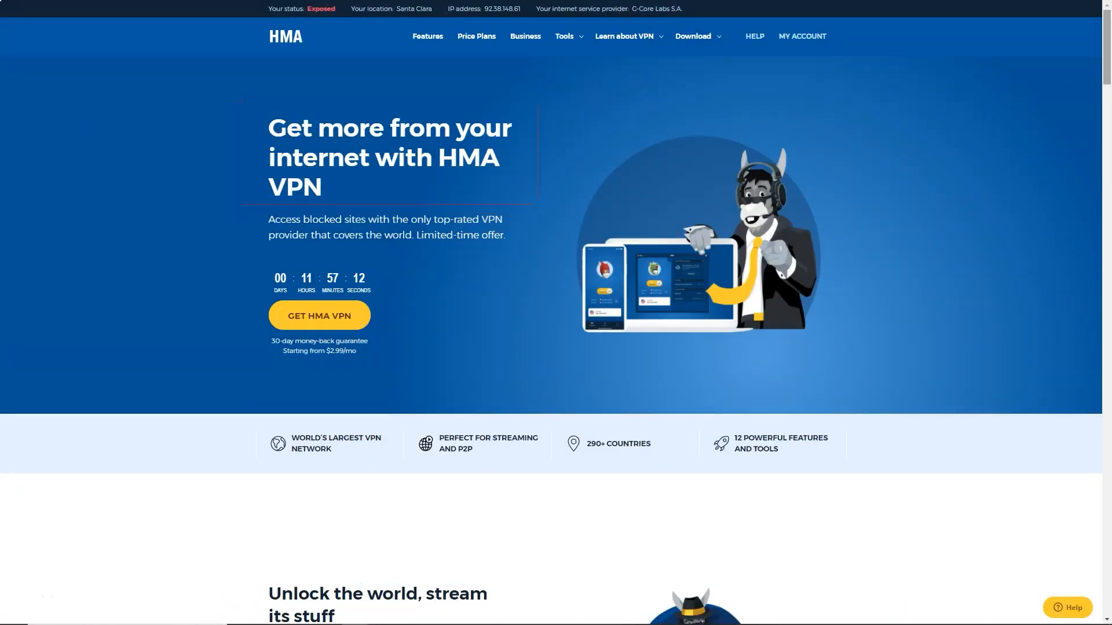
# Scroll down the homepage through its feature sections and pricing plans
pyautogui.scroll(-3)
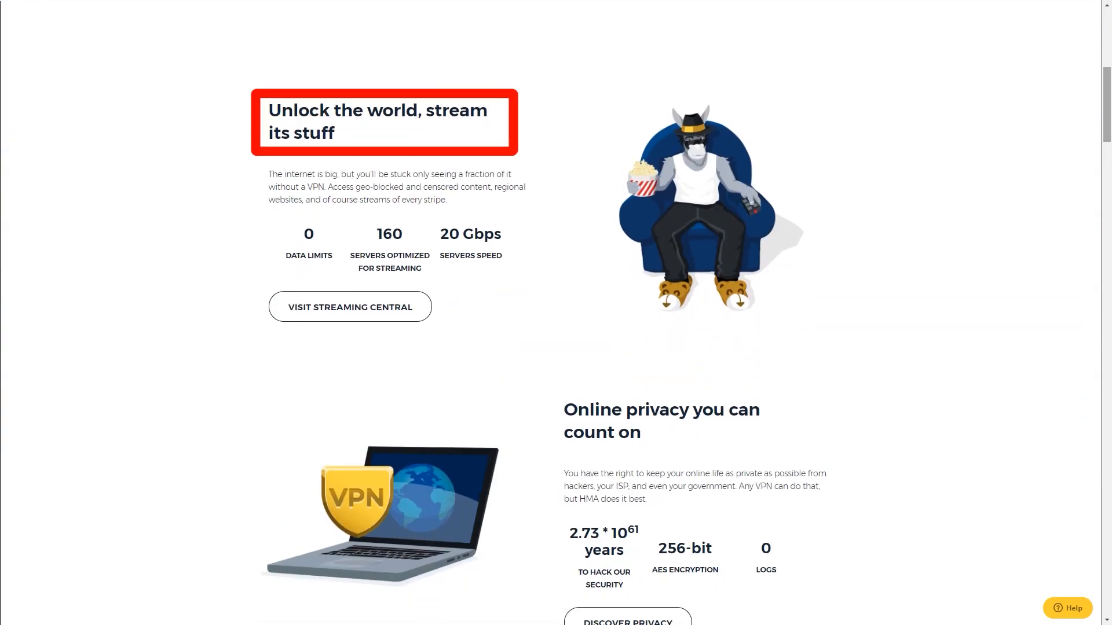
pyautogui.scroll(-3)
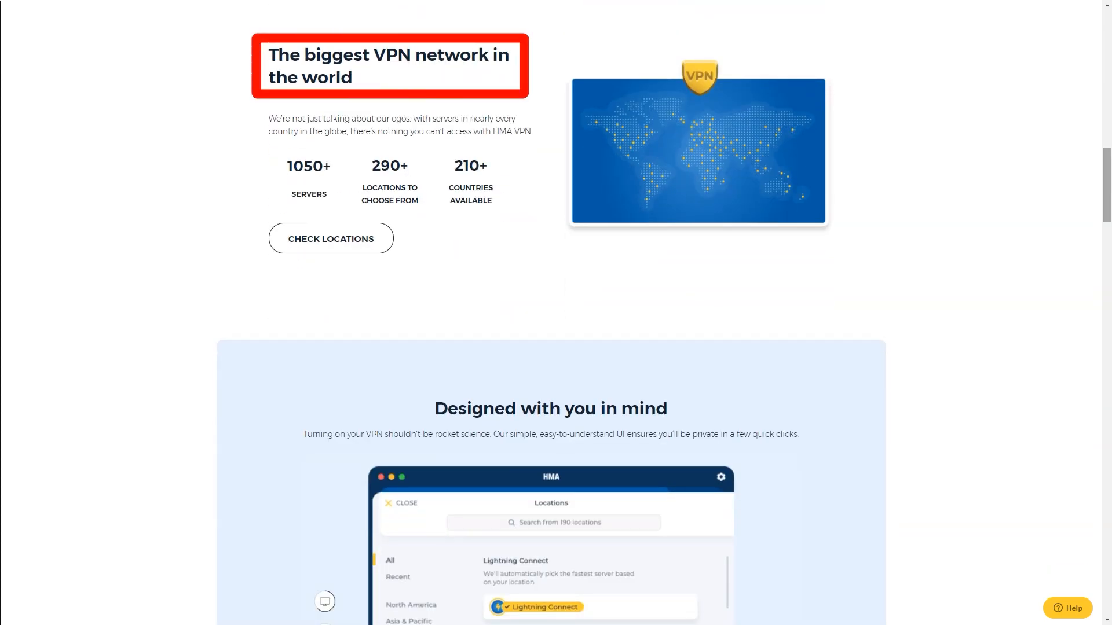
pyautogui.scroll(-3)
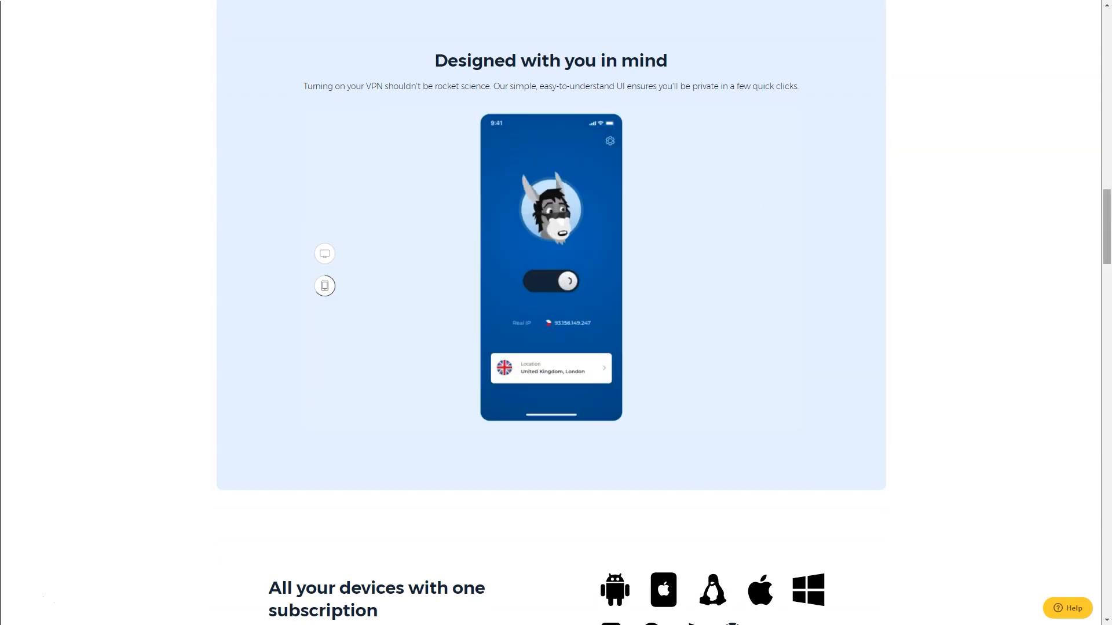
pyautogui.scroll(-3)
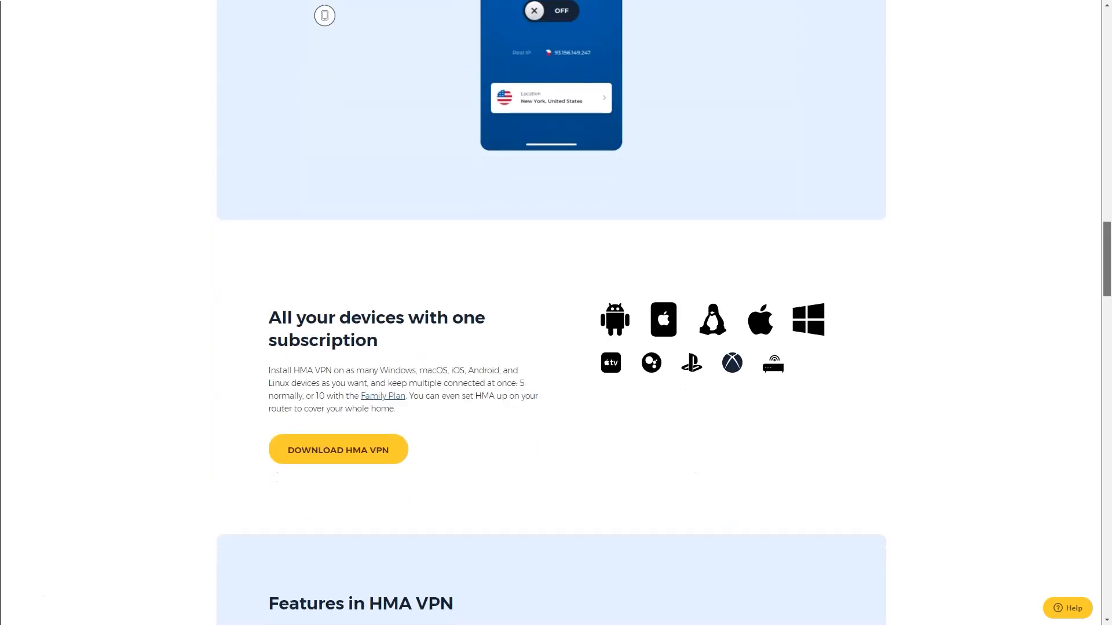
pyautogui.scroll(-3)
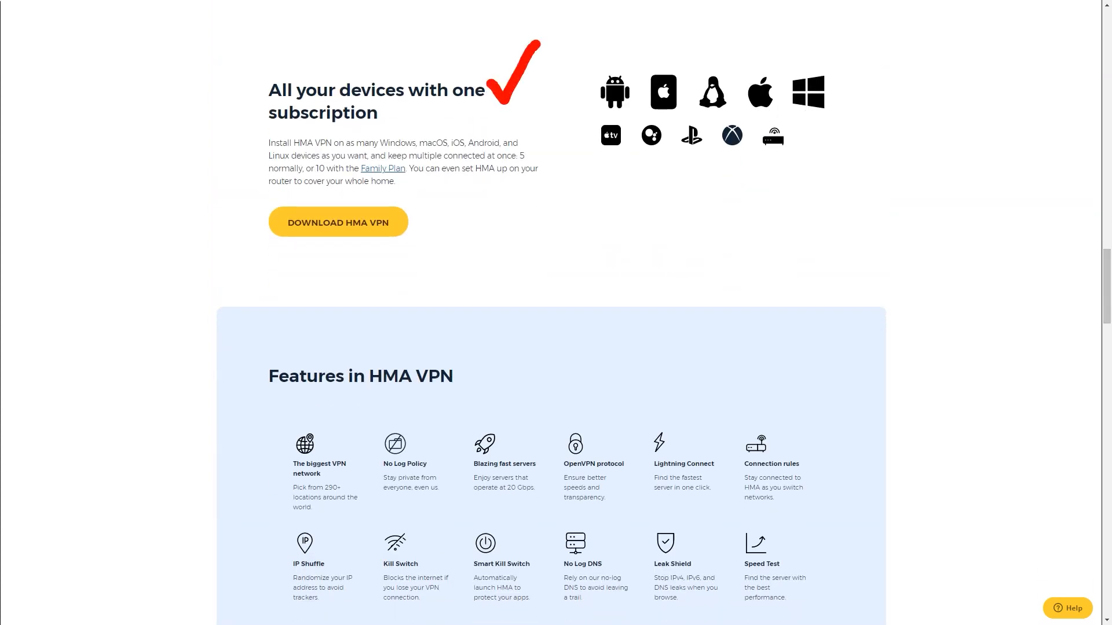
pyautogui.scroll(-3)
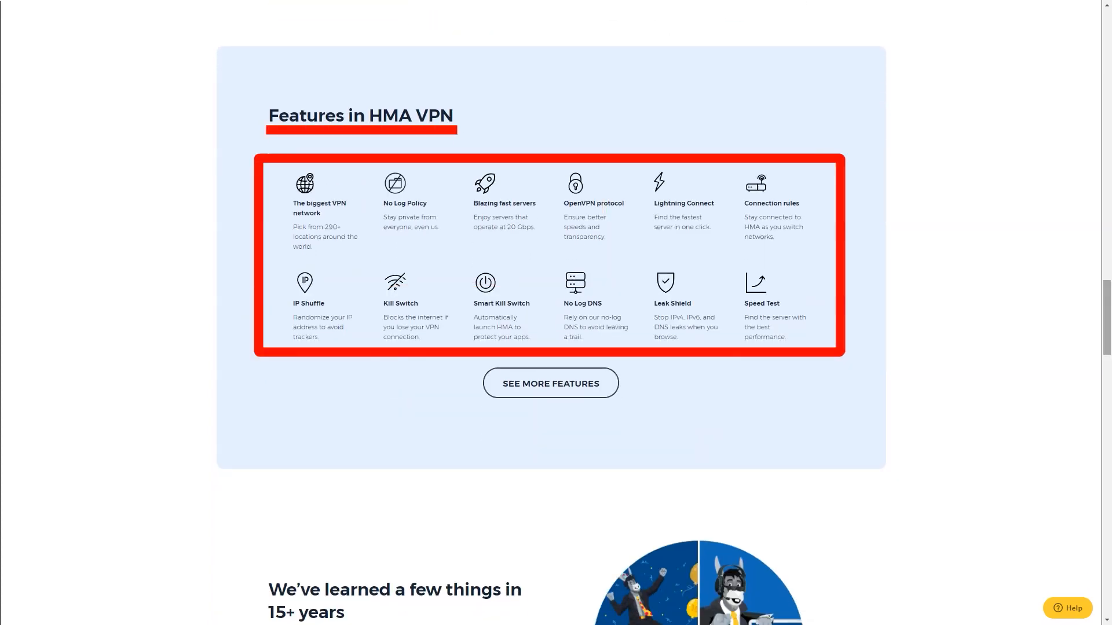
pyautogui.scroll(-3)
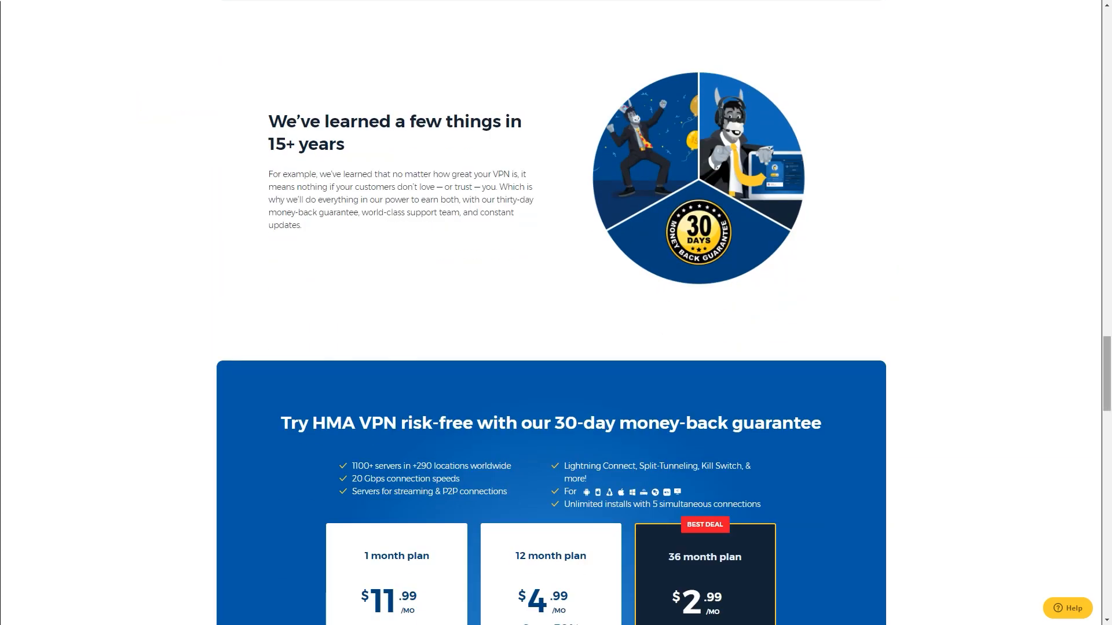
pyautogui.scroll(-3)
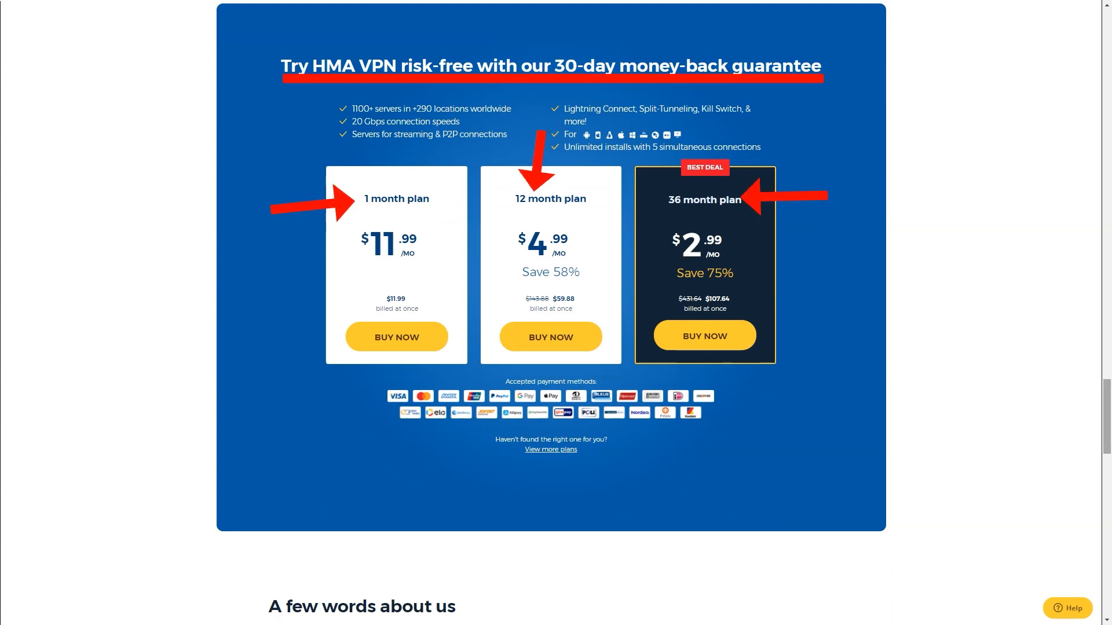
pyautogui.scroll(-3)
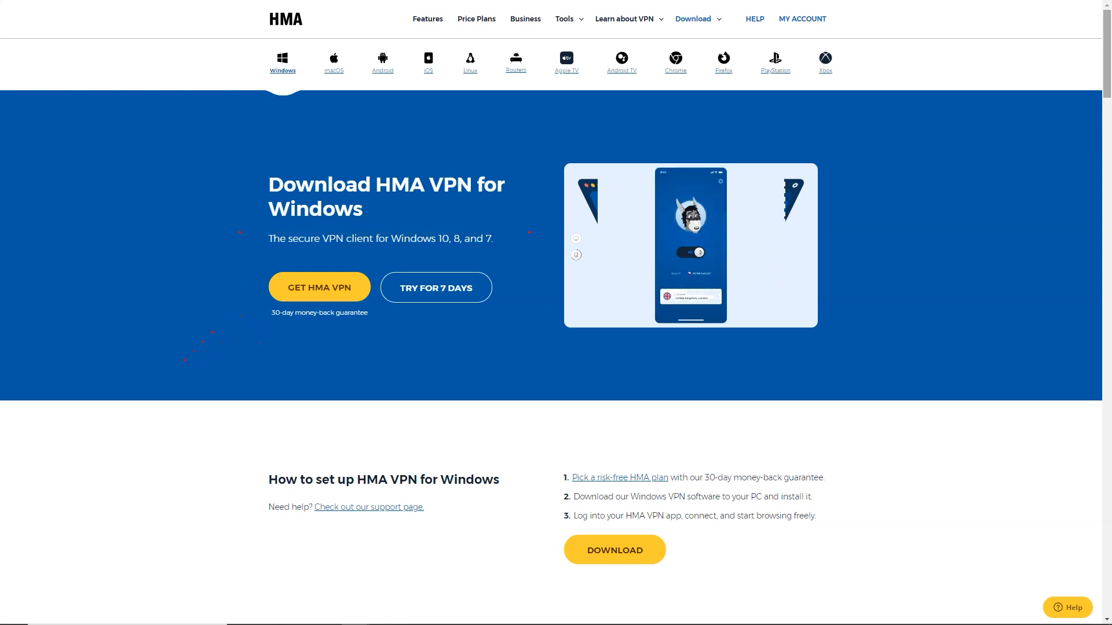
# Scroll down the Windows download page through its features and reviews
pyautogui.scroll(-3)
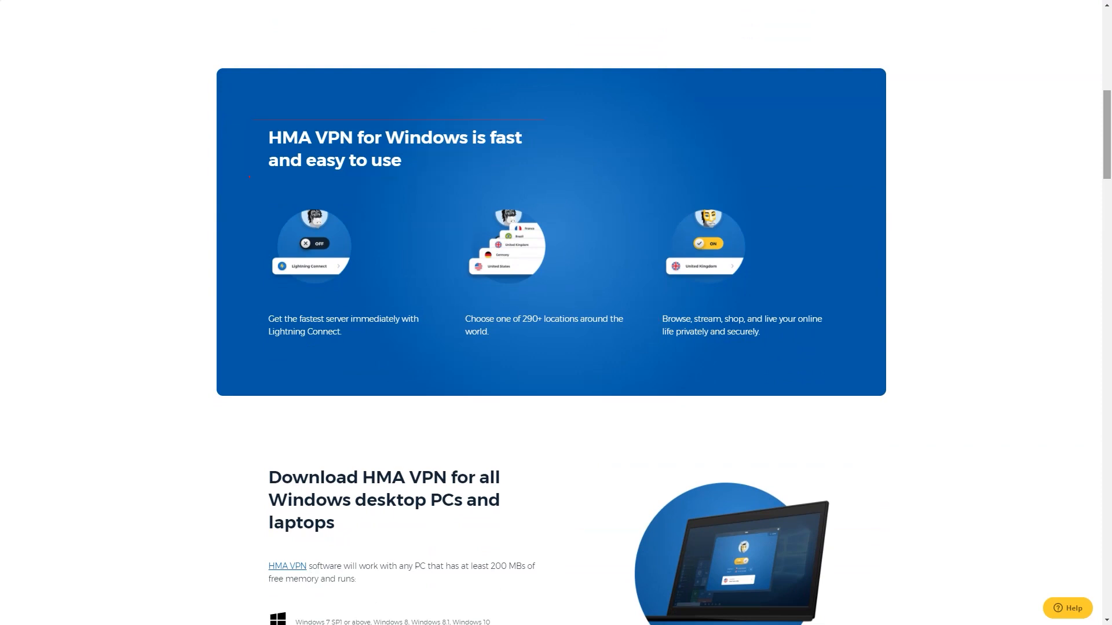
pyautogui.scroll(-3)
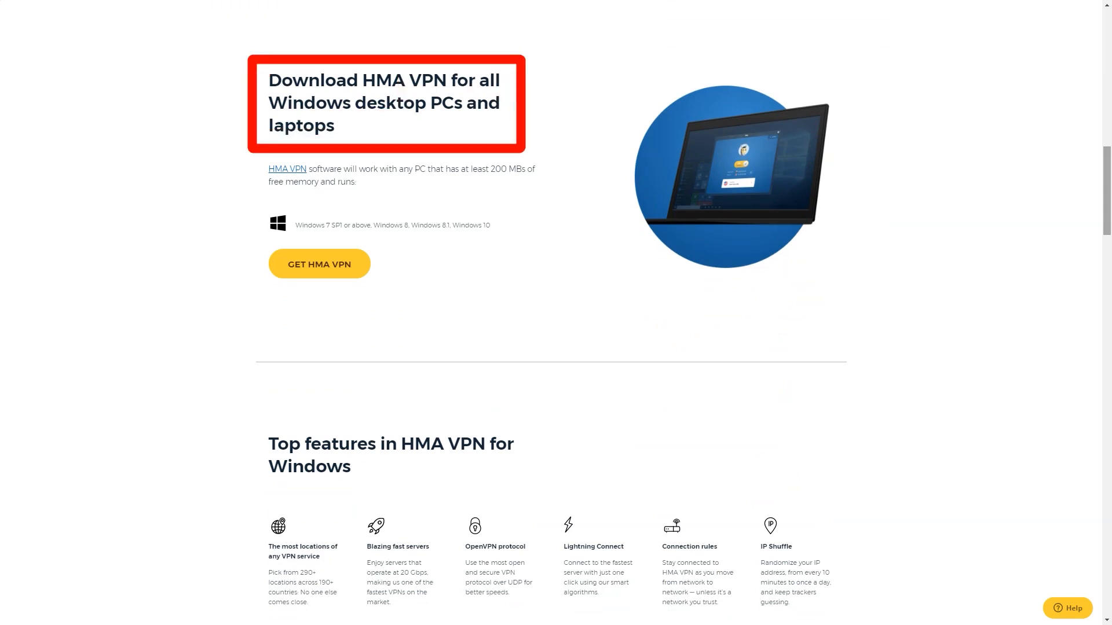
pyautogui.scroll(-3)
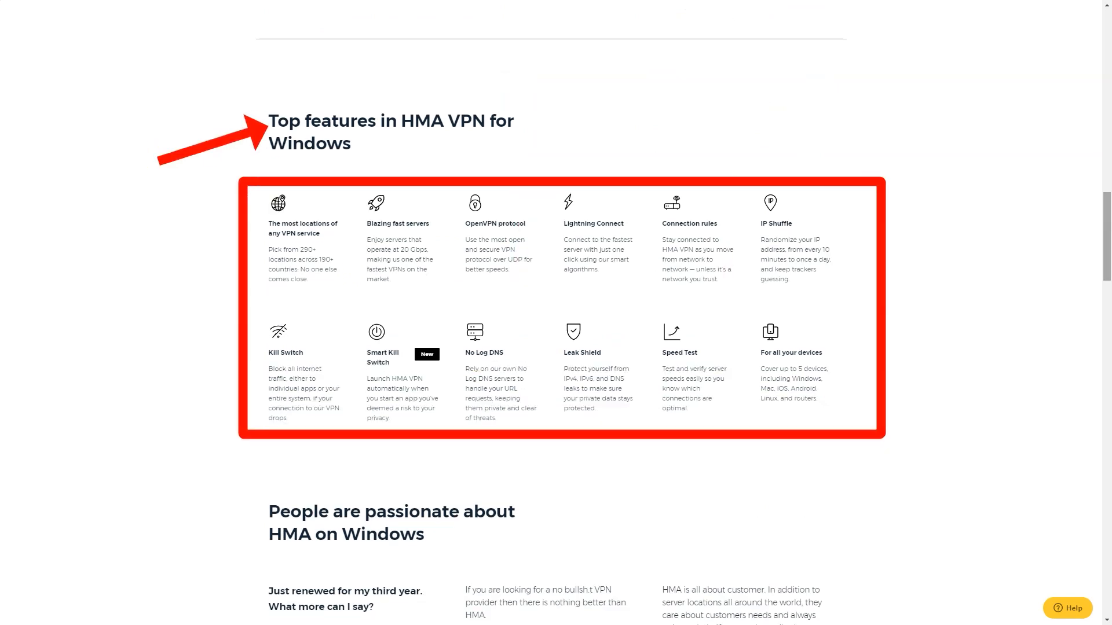
pyautogui.scroll(-3)
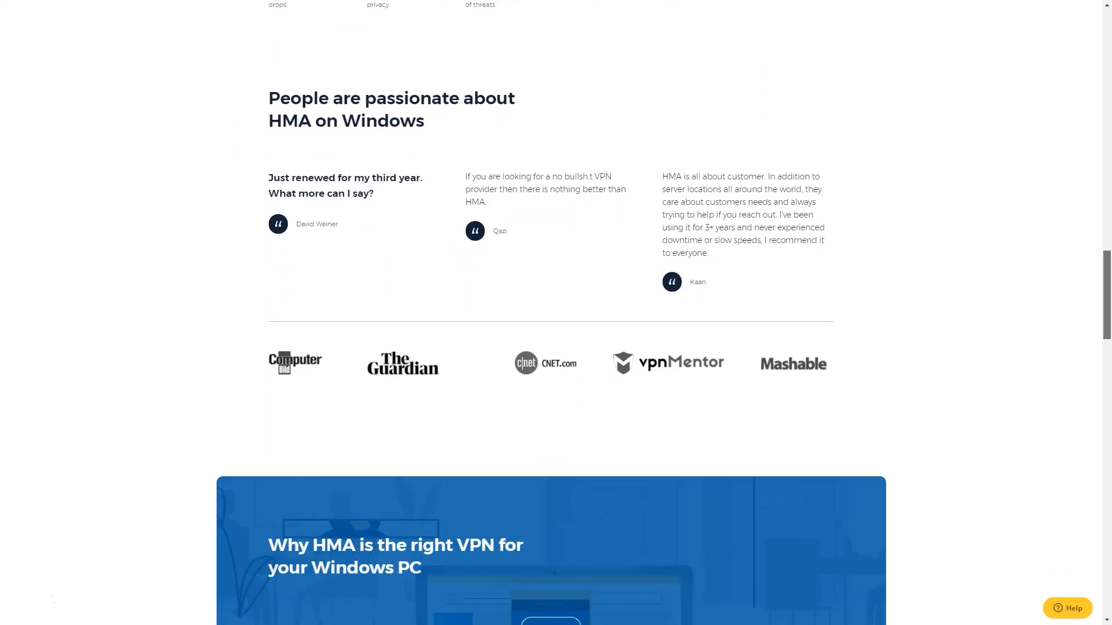
pyautogui.scroll(-3)
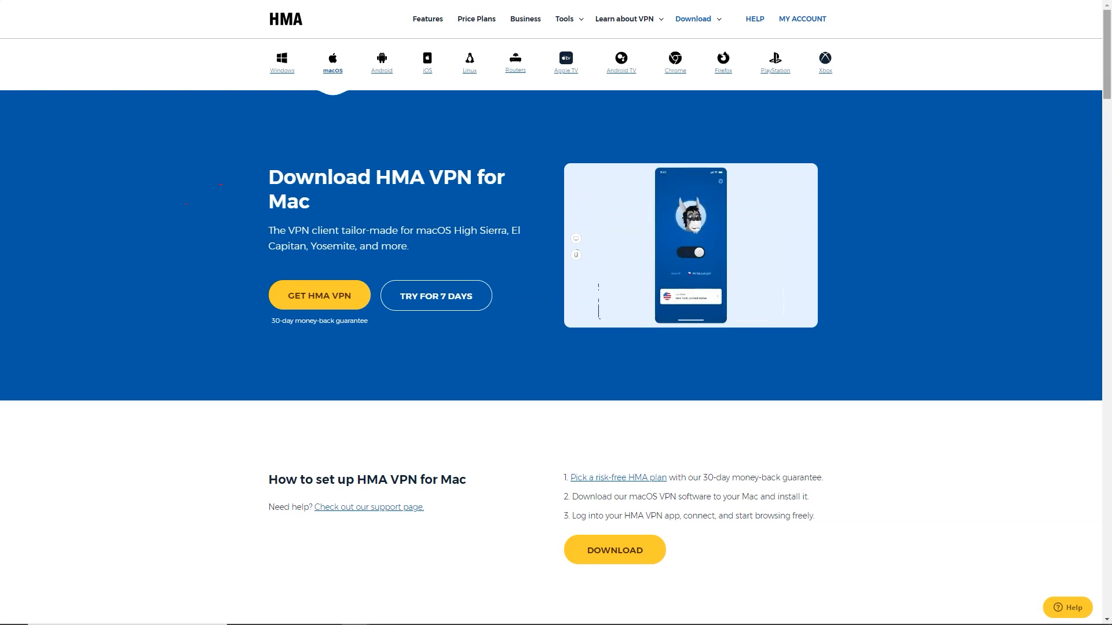
# Scroll down the Mac download page to its setup steps
pyautogui.scroll(-3)
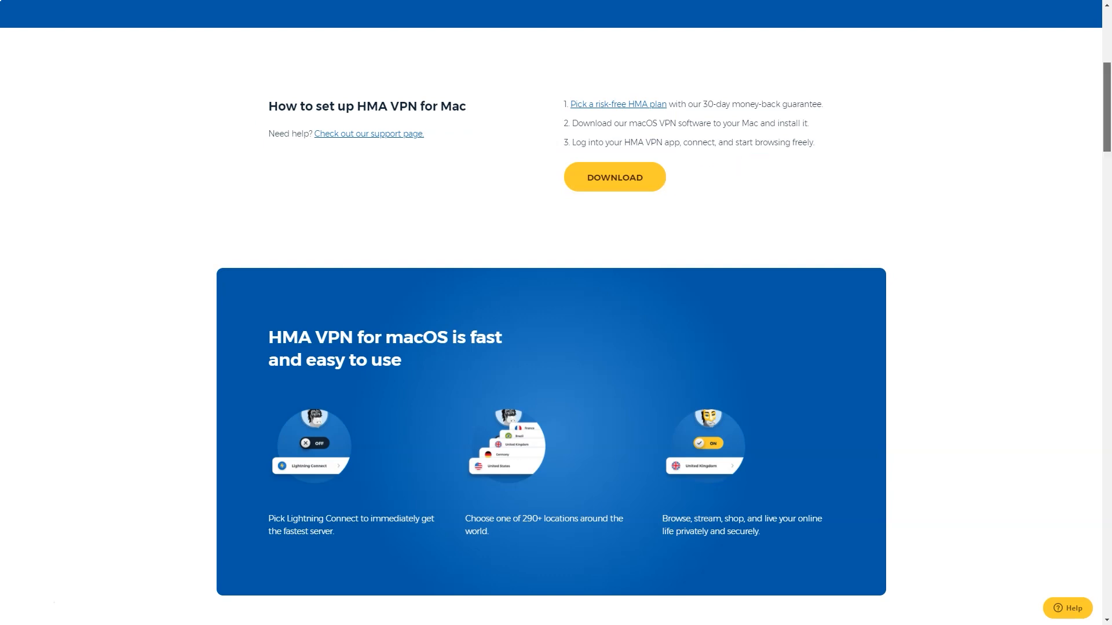
pyautogui.scroll(-3)
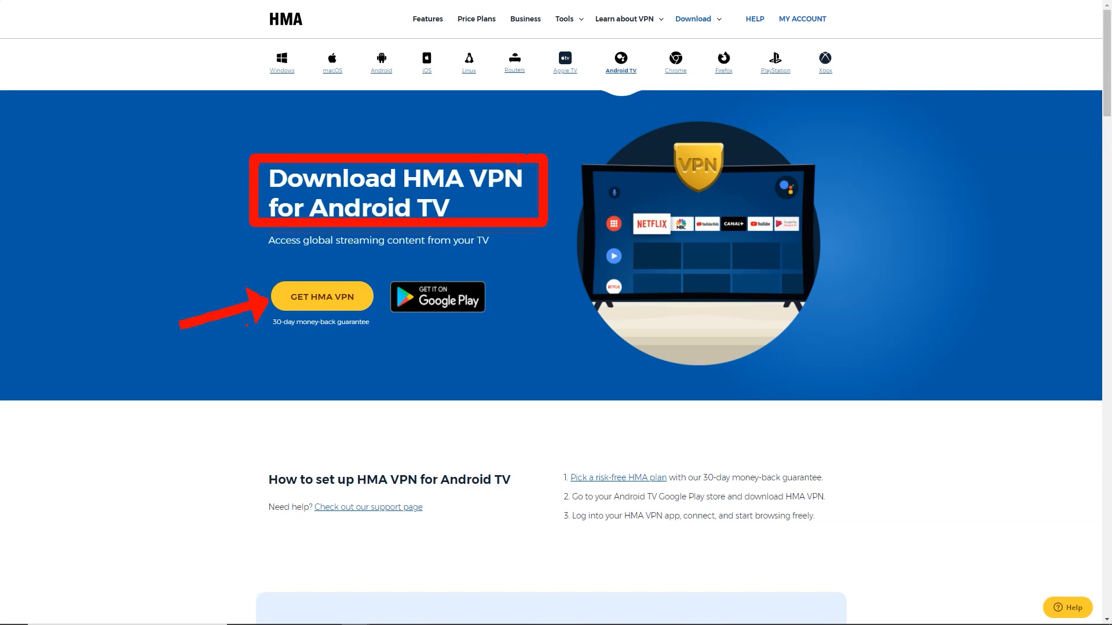
pyautogui.scroll(-3)
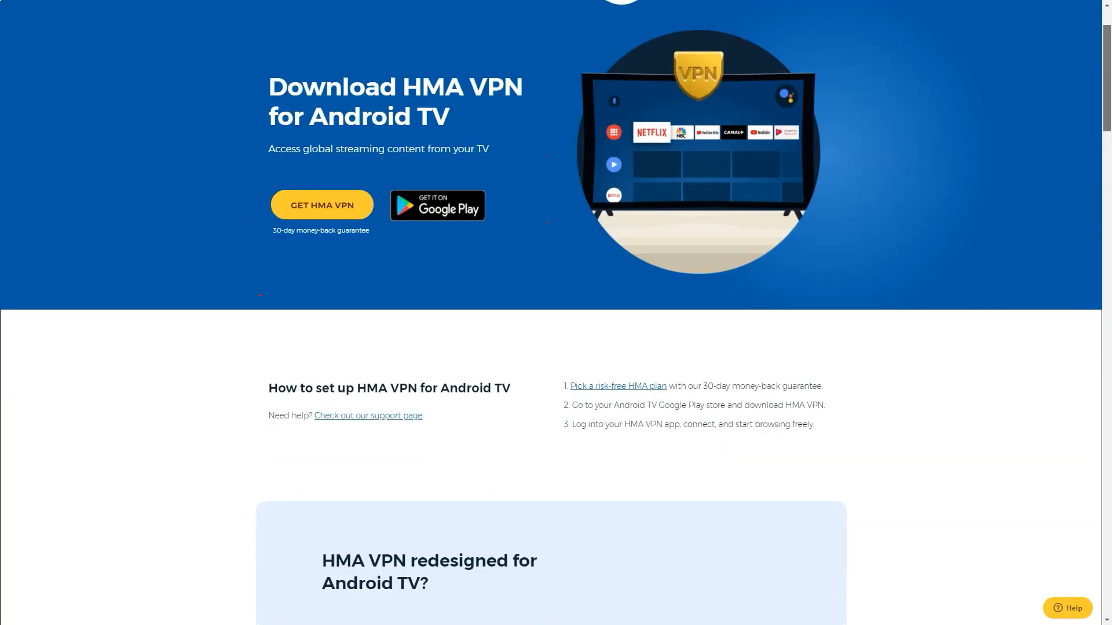
pyautogui.scroll(-3)
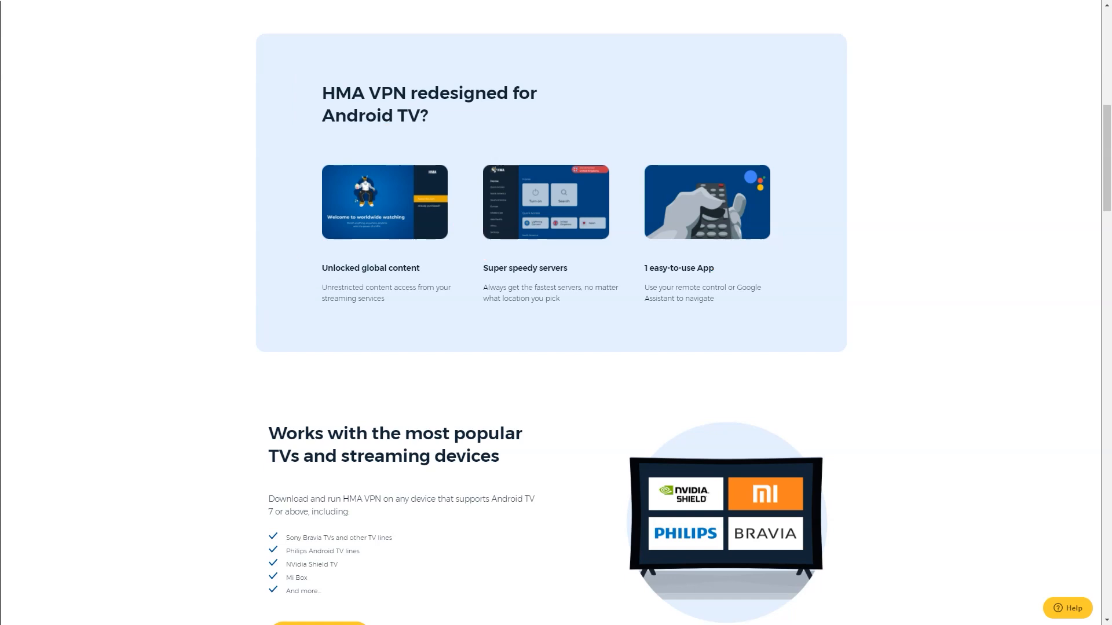
pyautogui.scroll(-3)
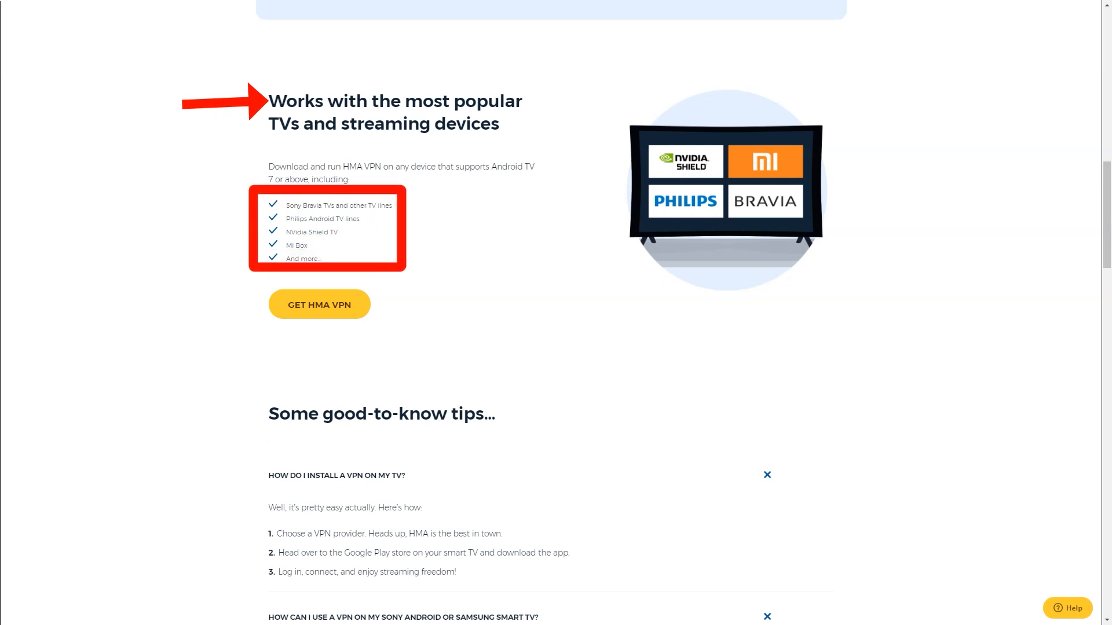
pyautogui.scroll(-3)
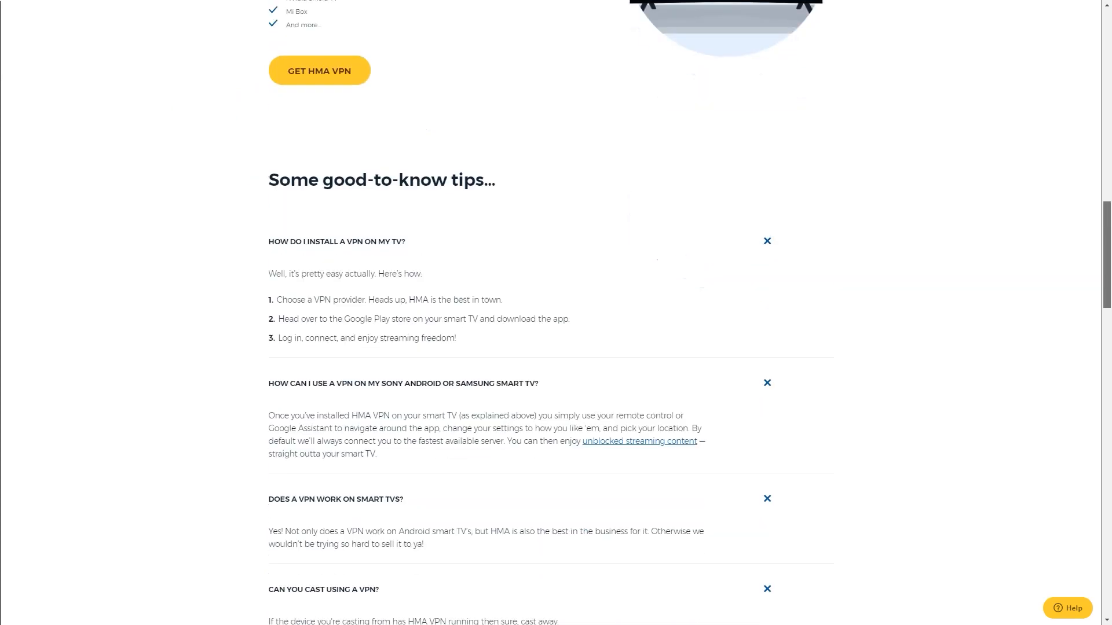
pyautogui.scroll(-3)
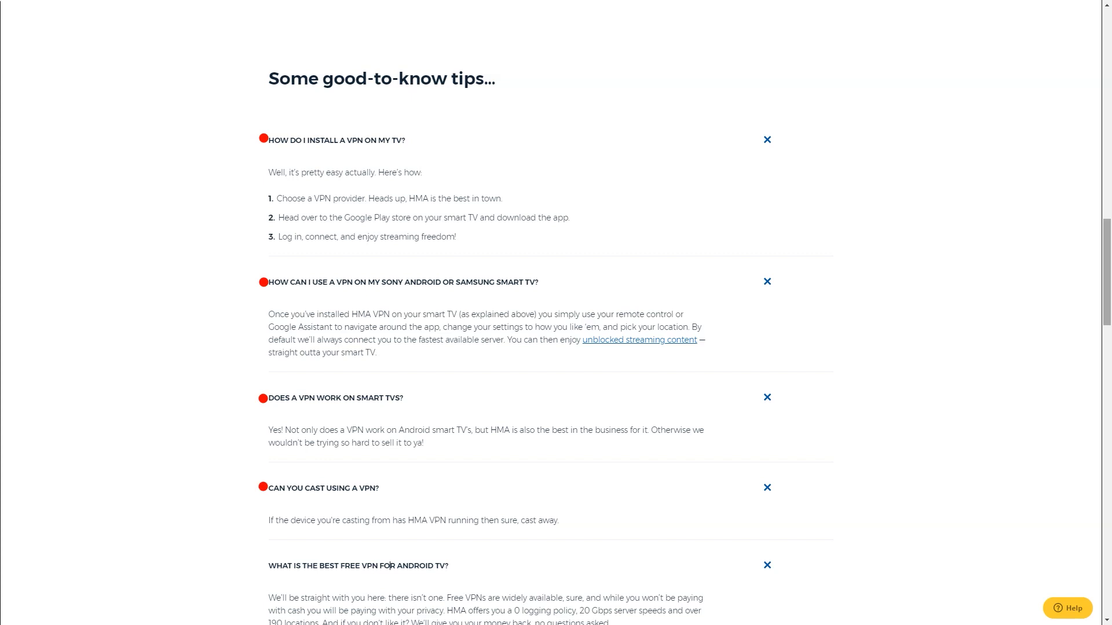
pyautogui.scroll(-3)
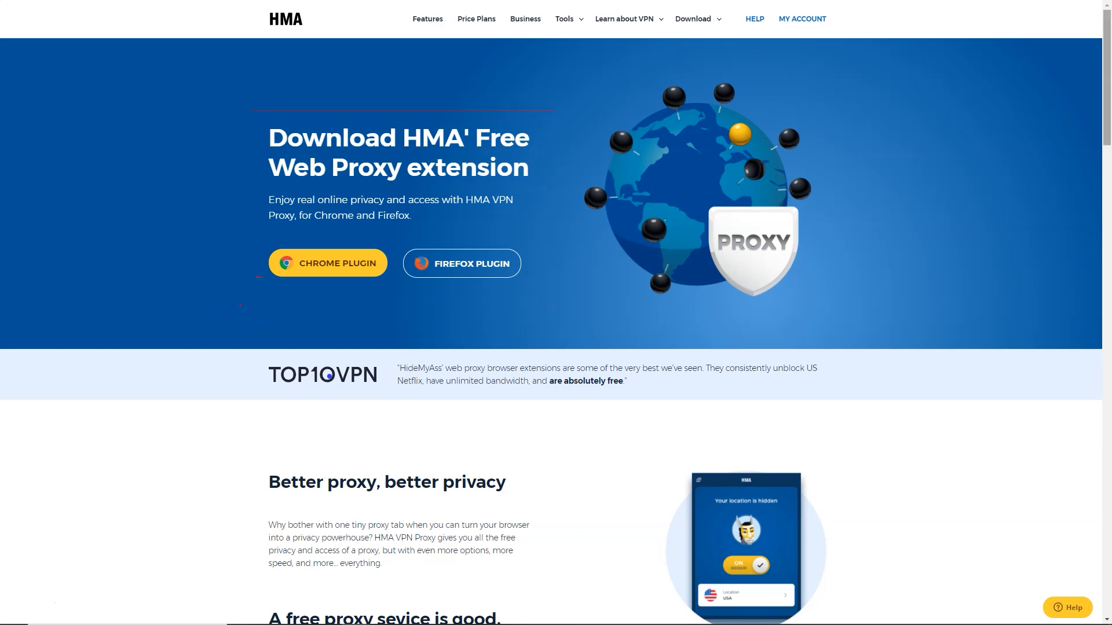
# Scroll down the web proxy extension page through its details and FAQs
pyautogui.scroll(-3)
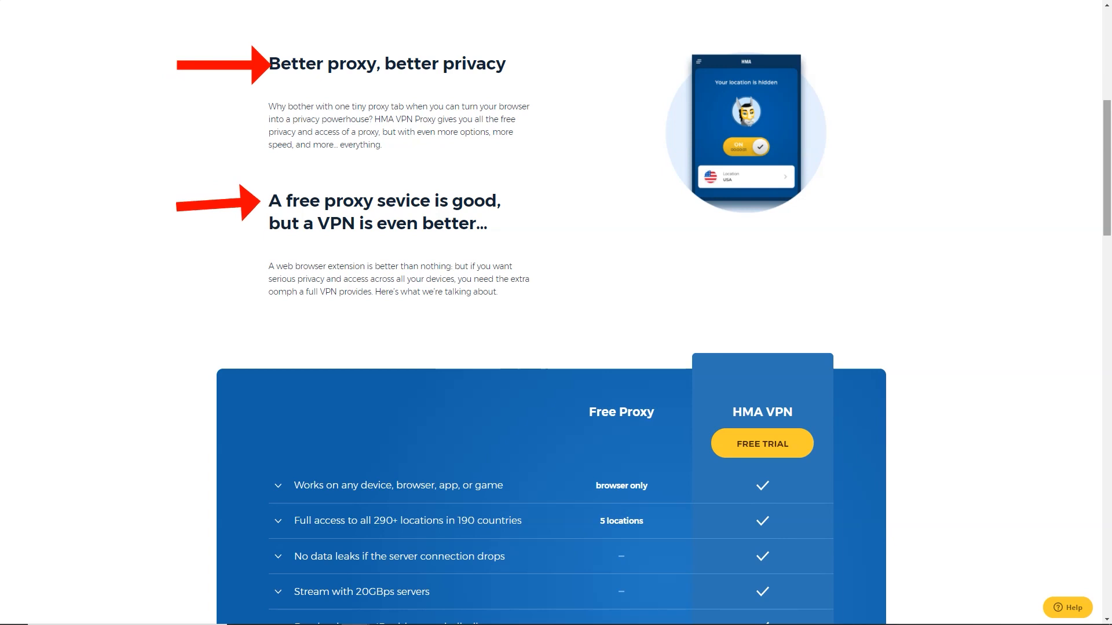
pyautogui.scroll(-3)
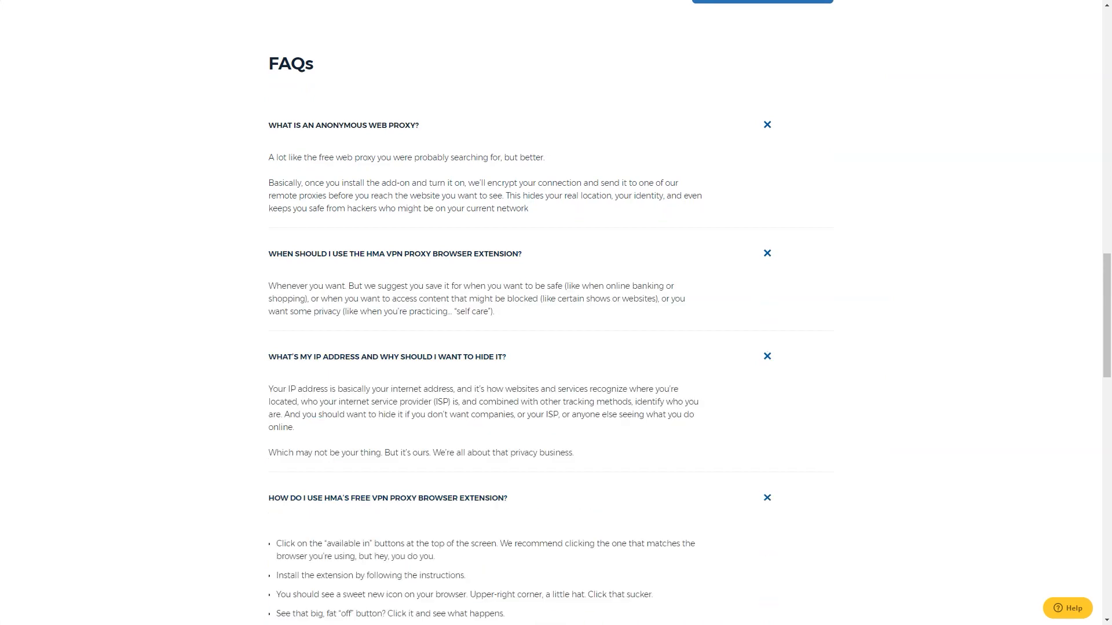
pyautogui.scroll(-3)
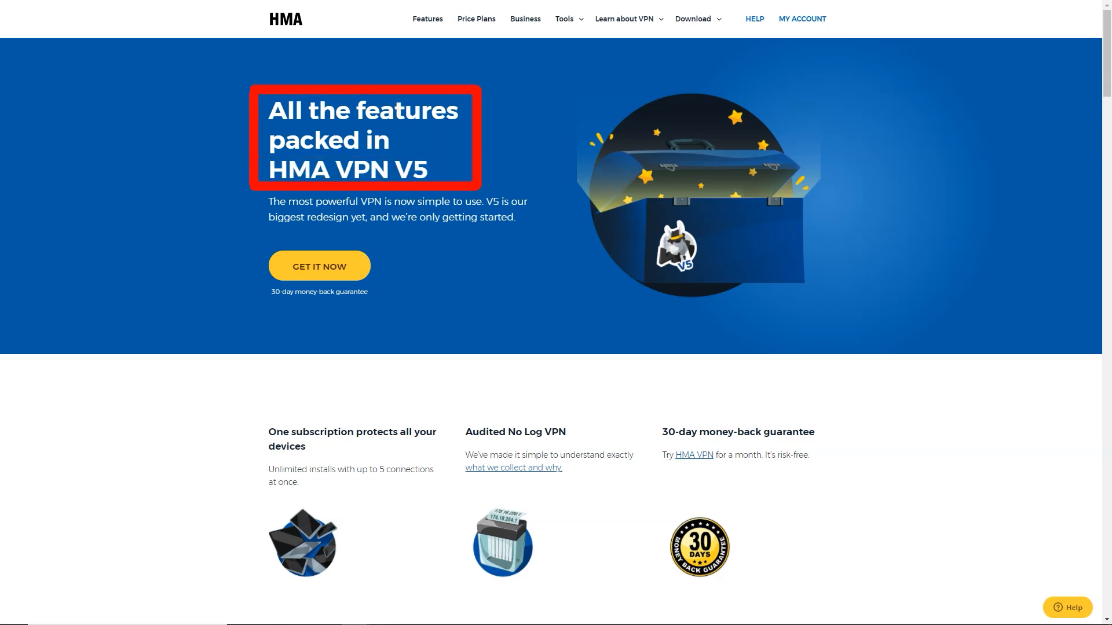
# View the privacy feature descriptions: Split-Tunneling, IP Shuffle and Leak protection
pyautogui.scroll(-3)
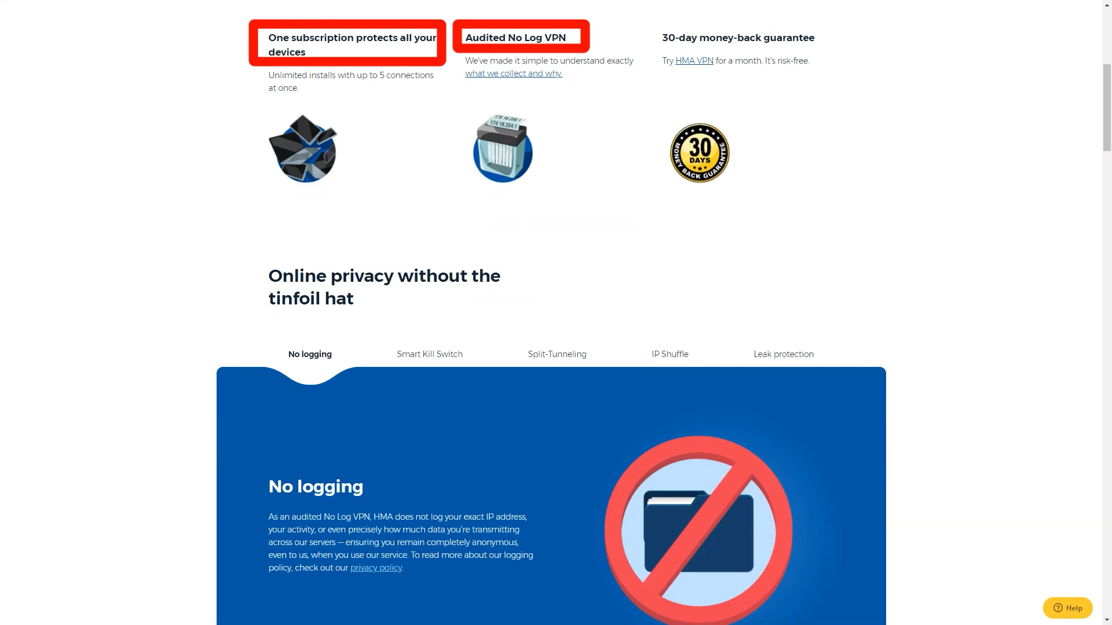
pyautogui.scroll(-3)
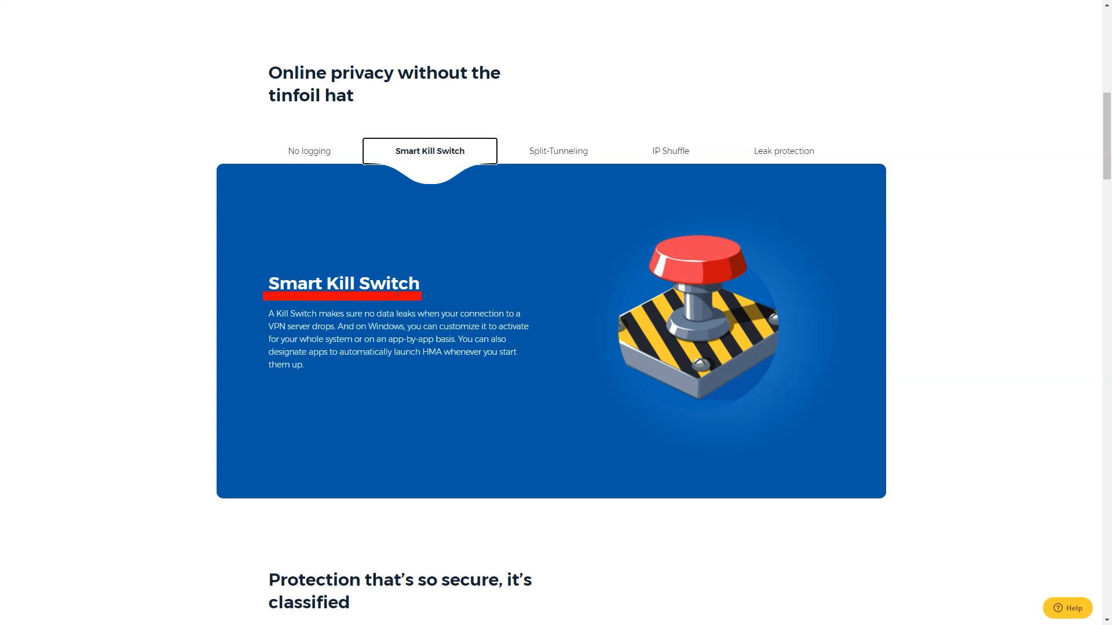
pyautogui.click(557, 150)
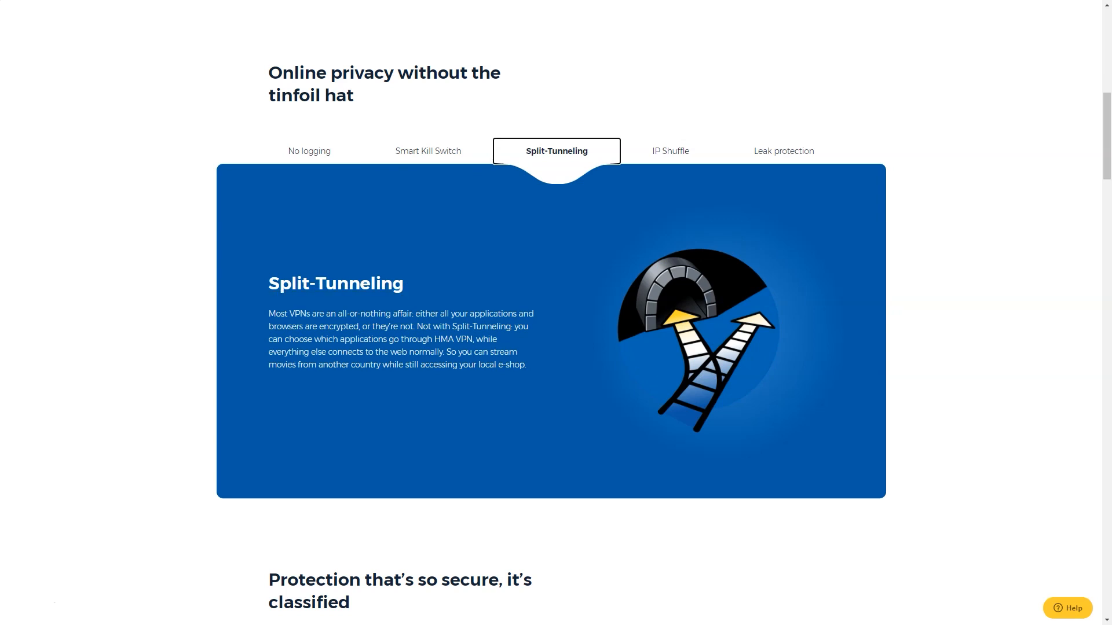
pyautogui.click(668, 150)
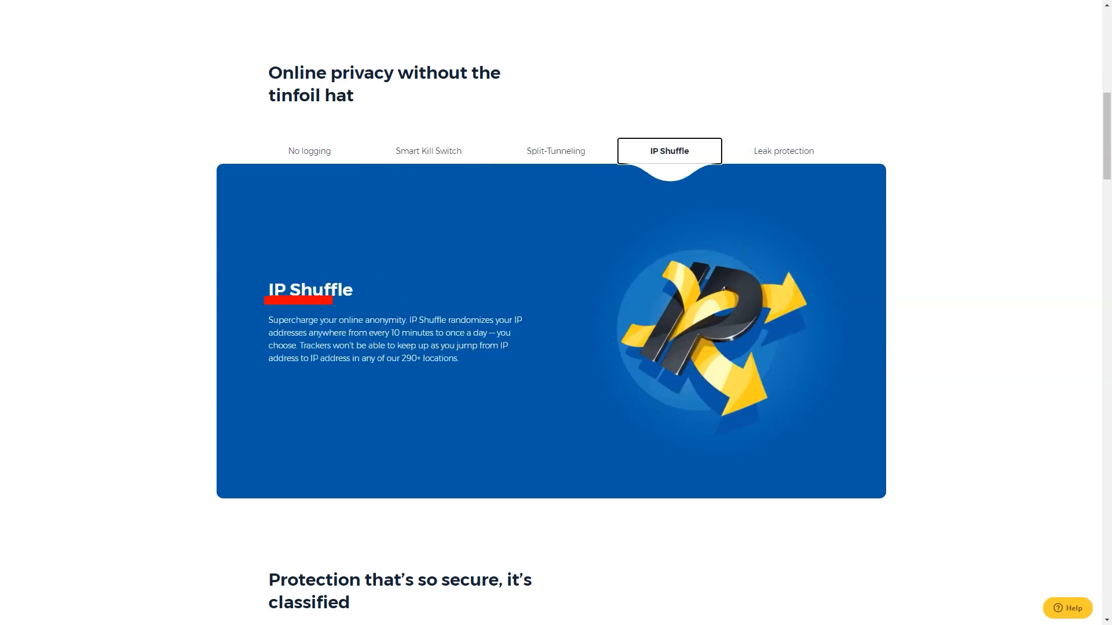
pyautogui.click(783, 151)
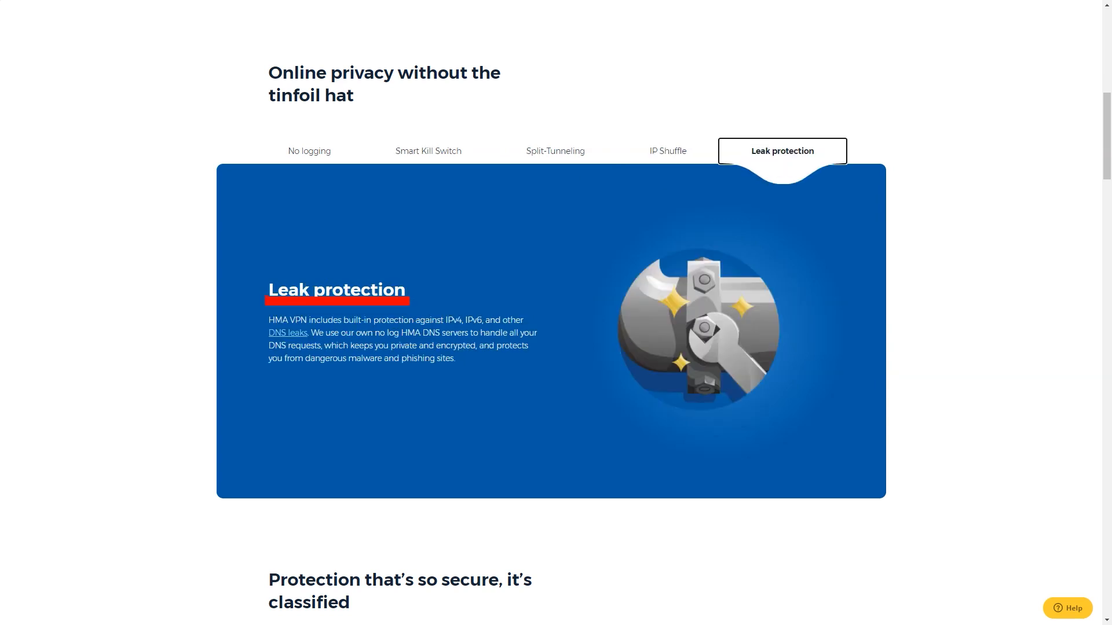
# View the security feature descriptions: Automatic connection rules, Fully encrypted servers and DDoS protection
pyautogui.scroll(-3)
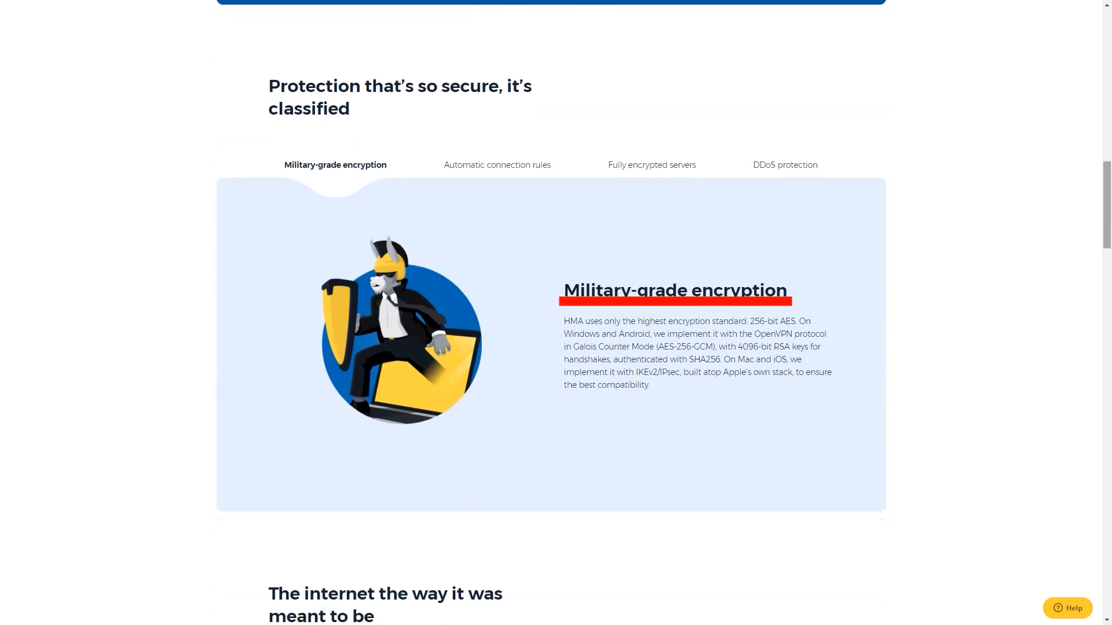
pyautogui.click(496, 164)
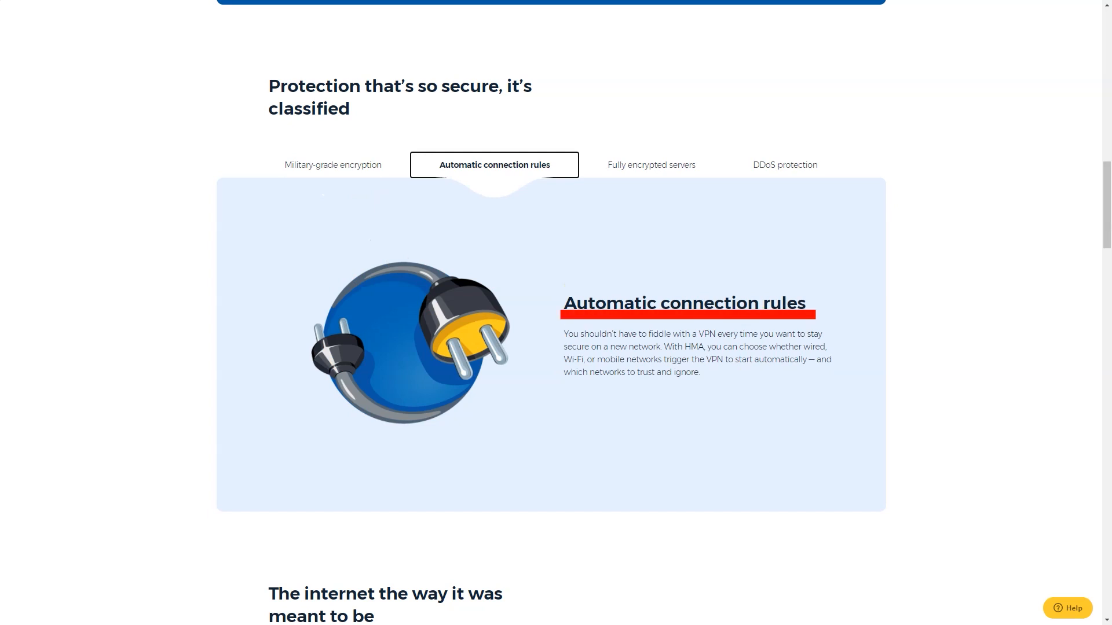
pyautogui.click(648, 165)
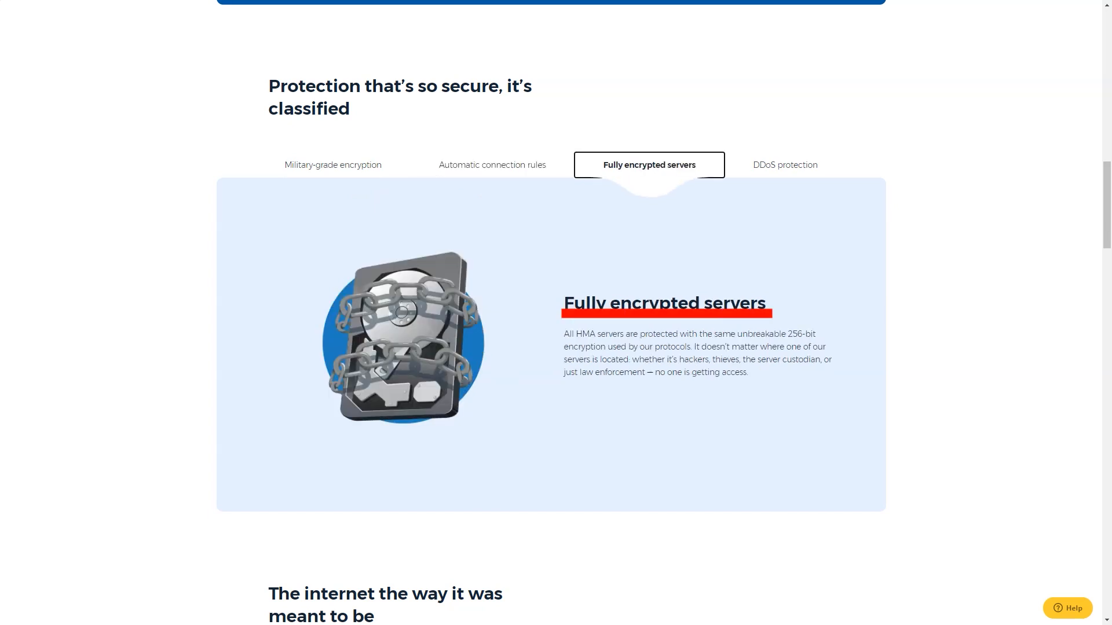
pyautogui.click(783, 164)
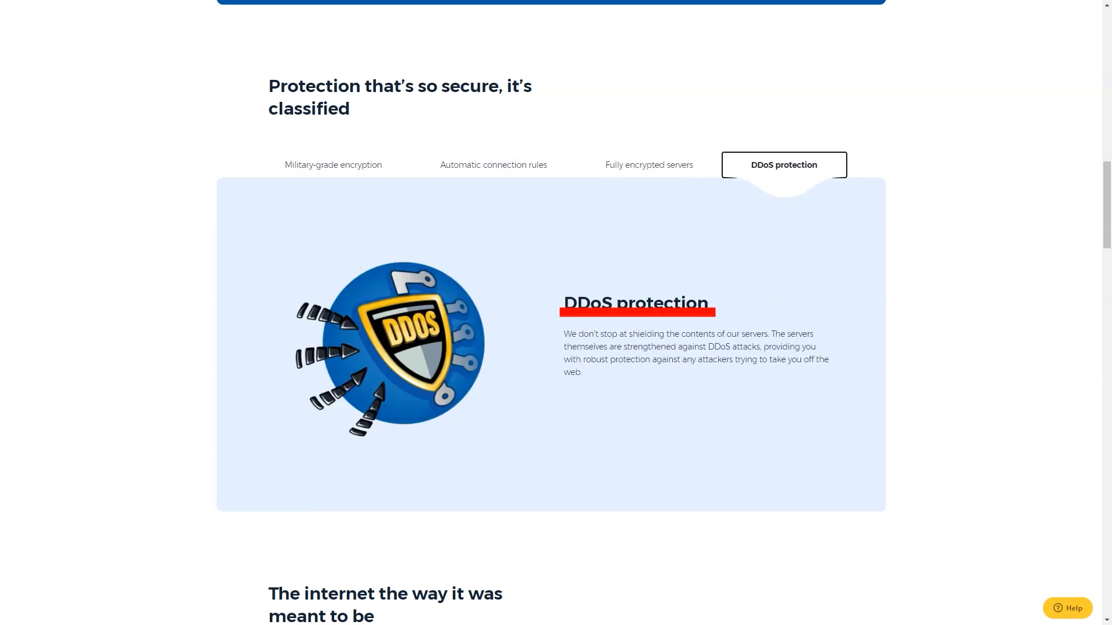
# View the access feature descriptions: P2P-optimized servers and Everywhere device coverage
pyautogui.scroll(-3)
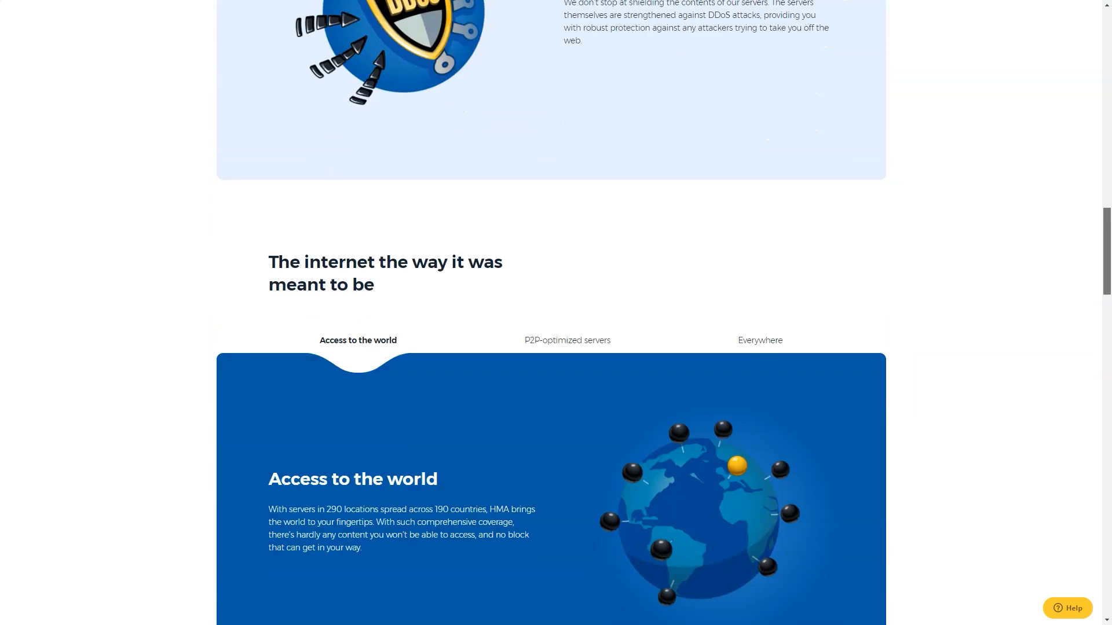
pyautogui.scroll(-3)
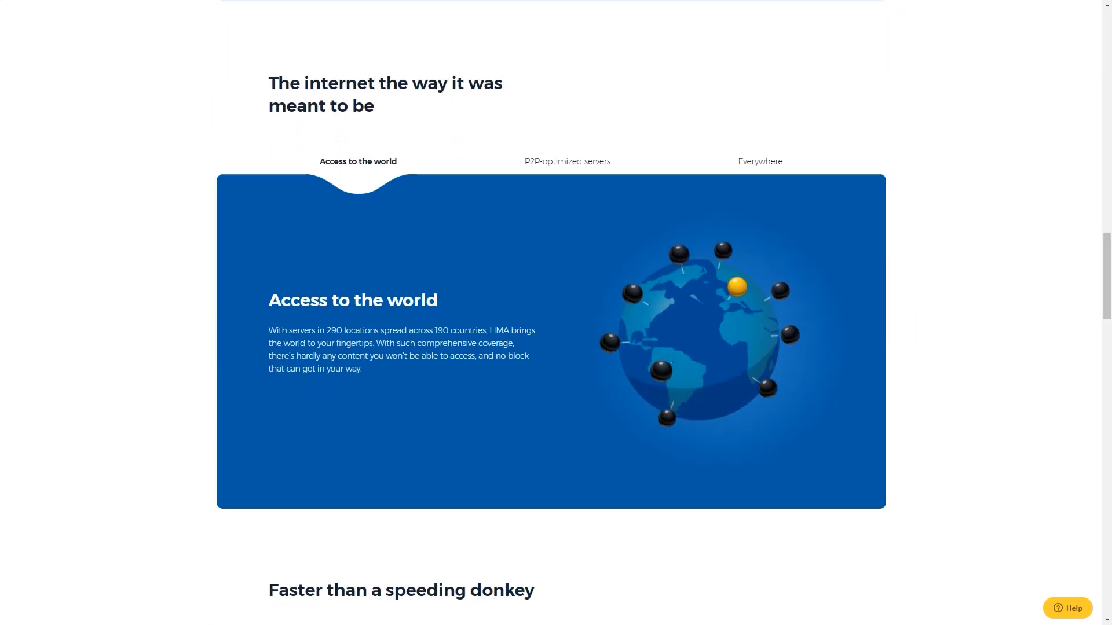
pyautogui.click(566, 161)
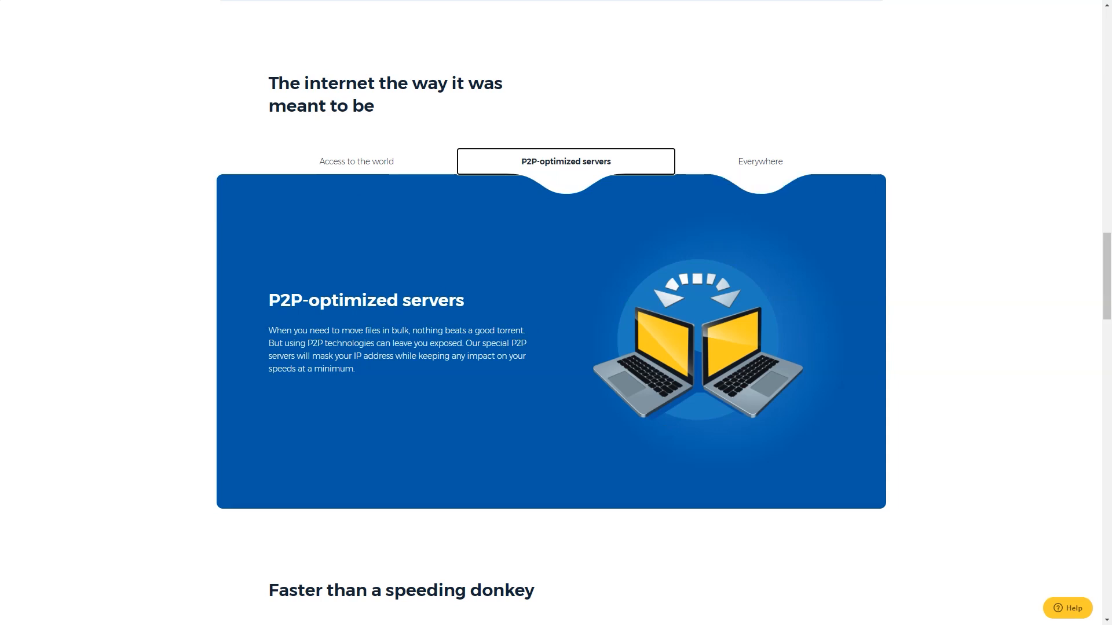
pyautogui.click(757, 161)
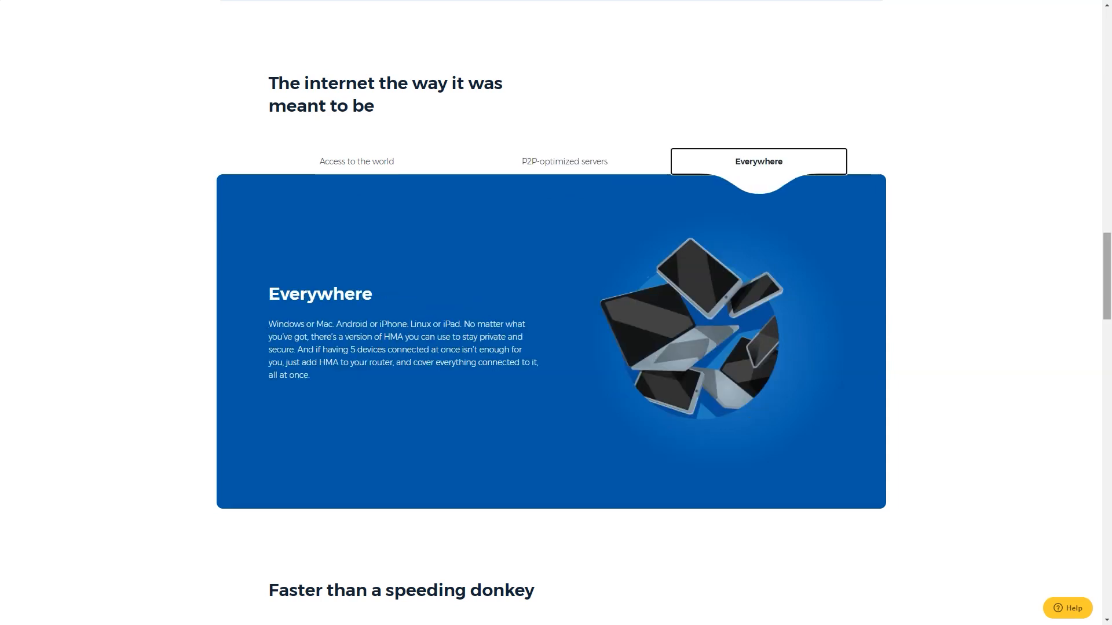
# View the speed feature descriptions: Faster servers and Speed Test
pyautogui.scroll(-3)
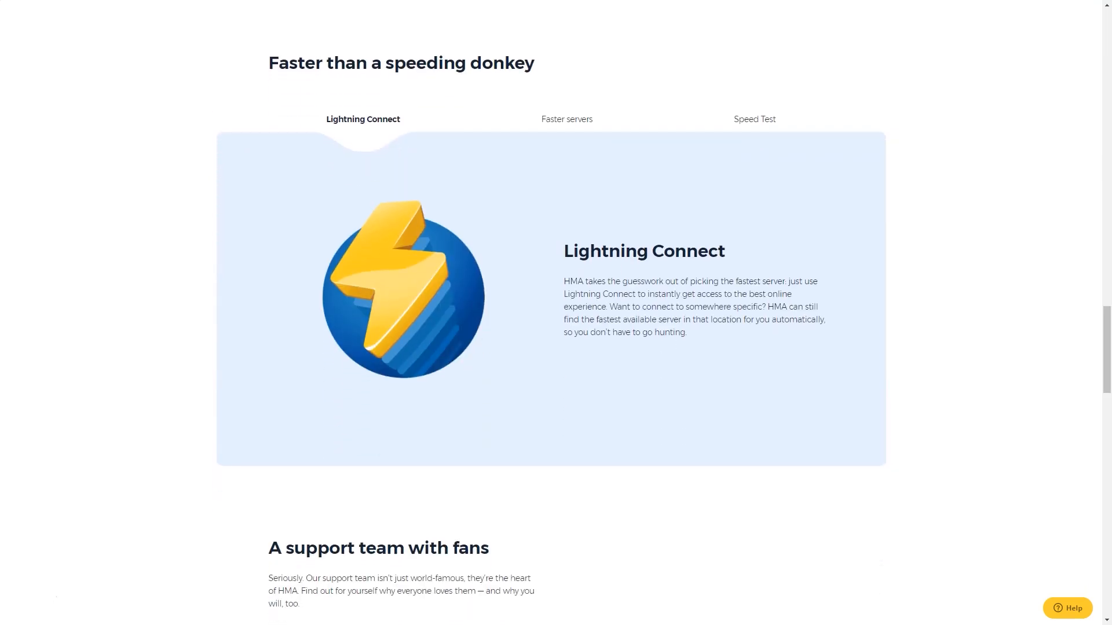
pyautogui.click(565, 118)
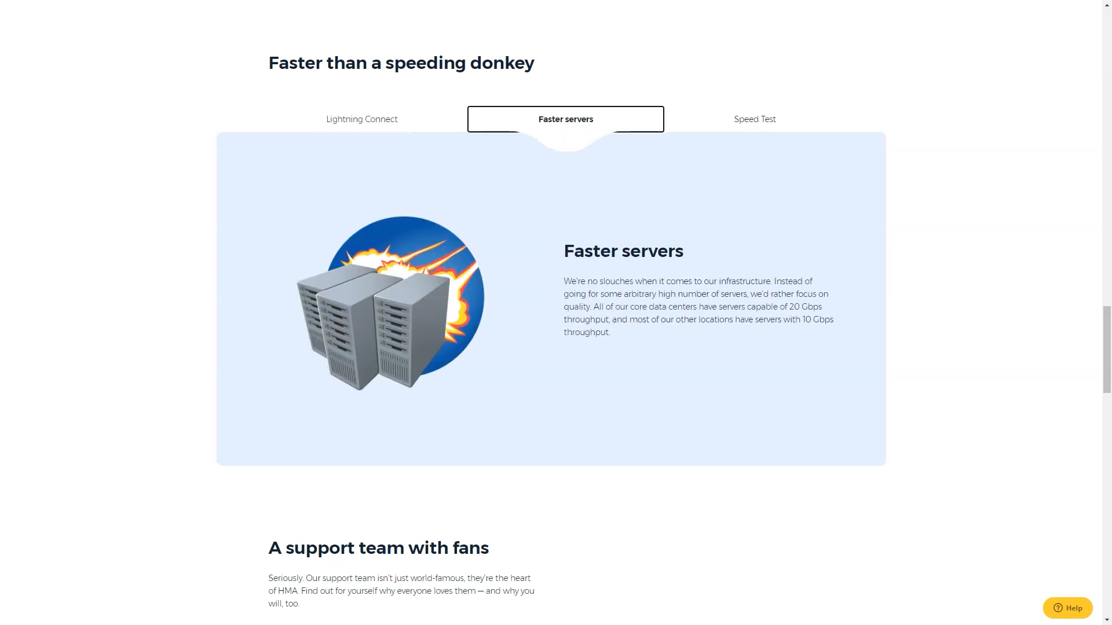
pyautogui.click(753, 118)
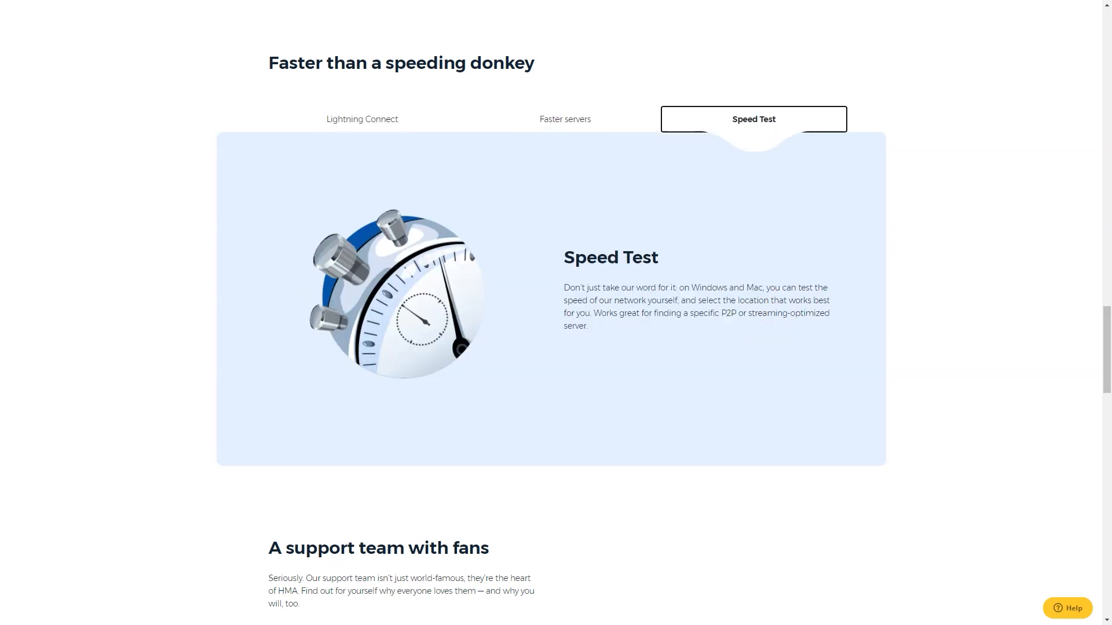
pyautogui.scroll(-3)
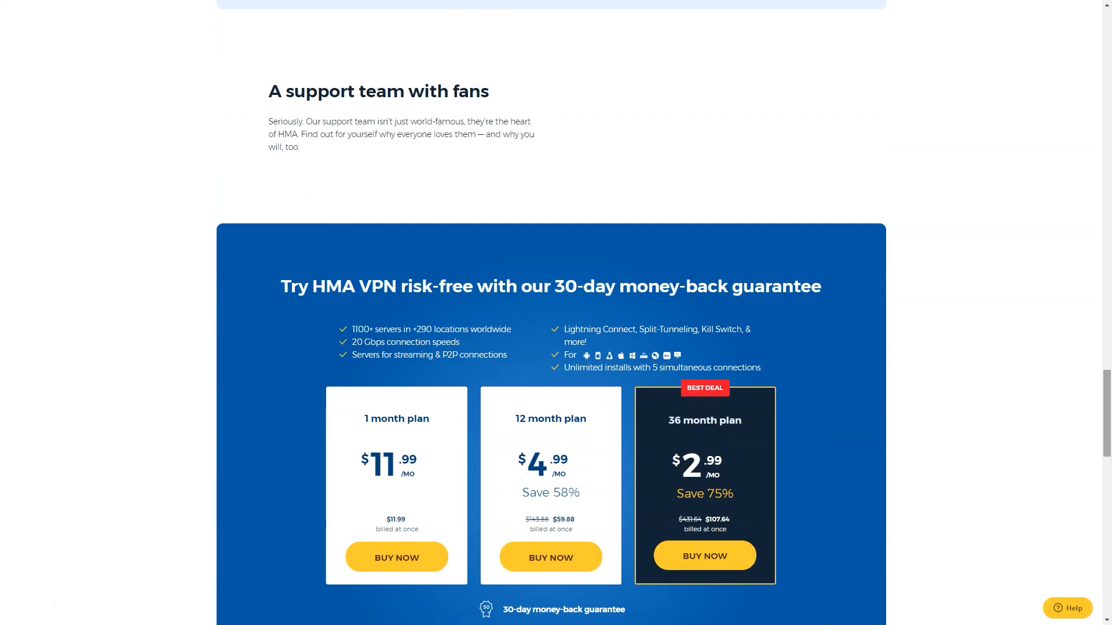
pyautogui.scroll(3)
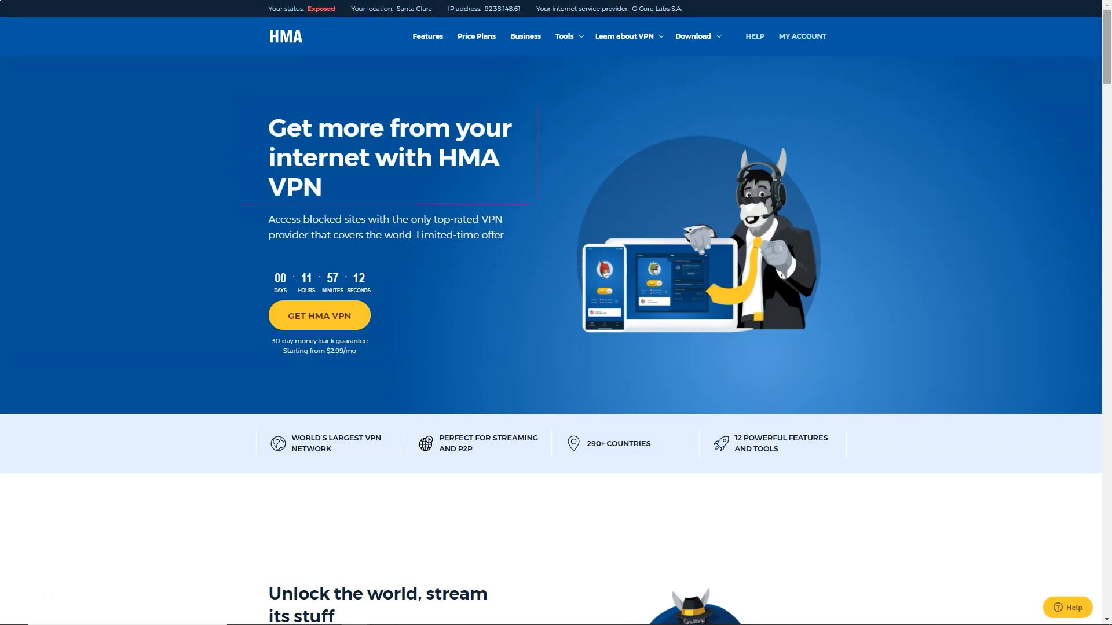
# Show the mobile version of the 'Designed with you in mind' app preview, then continue to the all-devices section
pyautogui.scroll(-3)
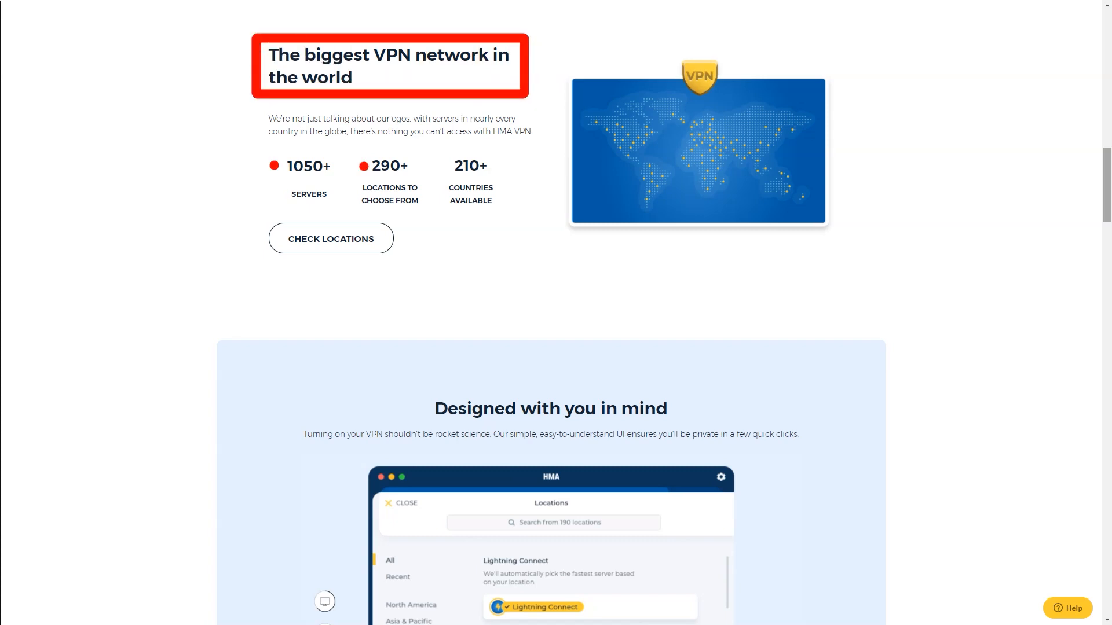
pyautogui.scroll(-3)
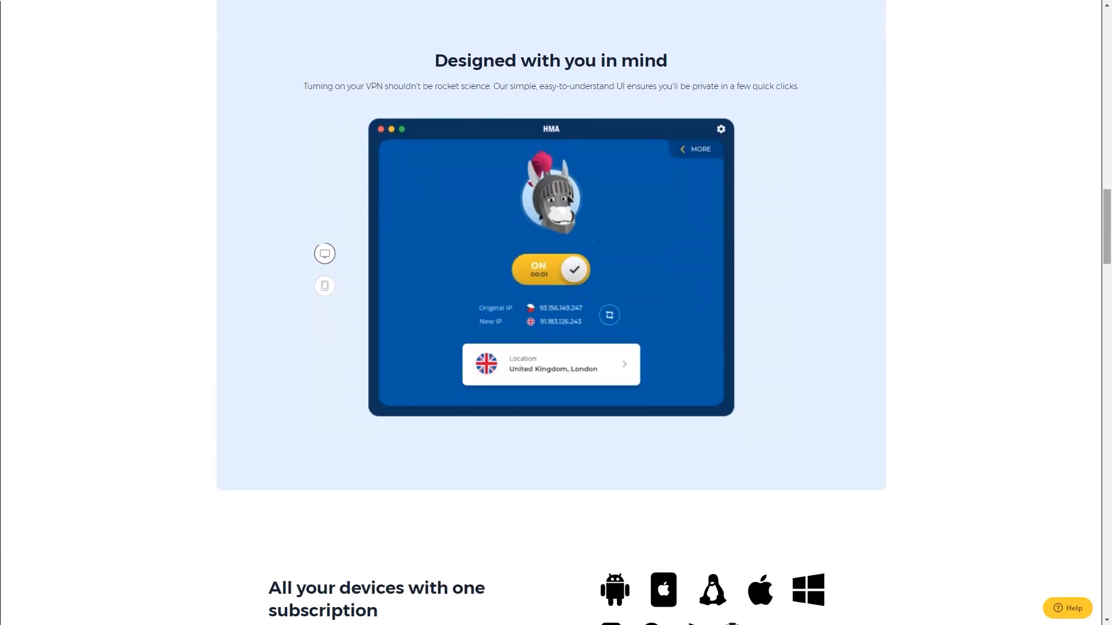
pyautogui.click(324, 286)
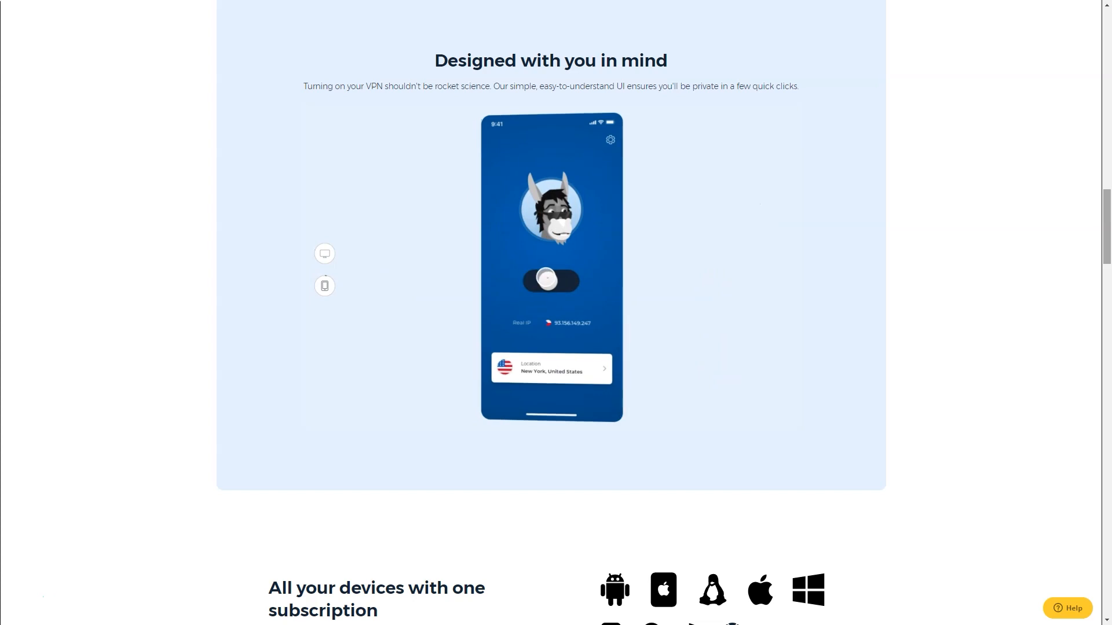
pyautogui.click(550, 281)
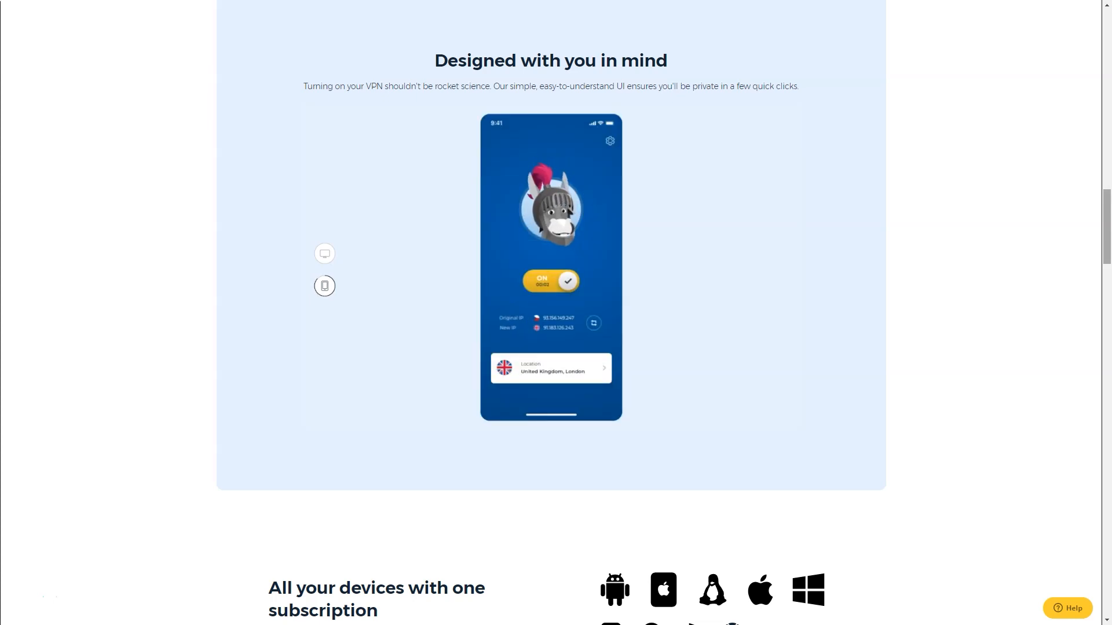
pyautogui.scroll(-3)
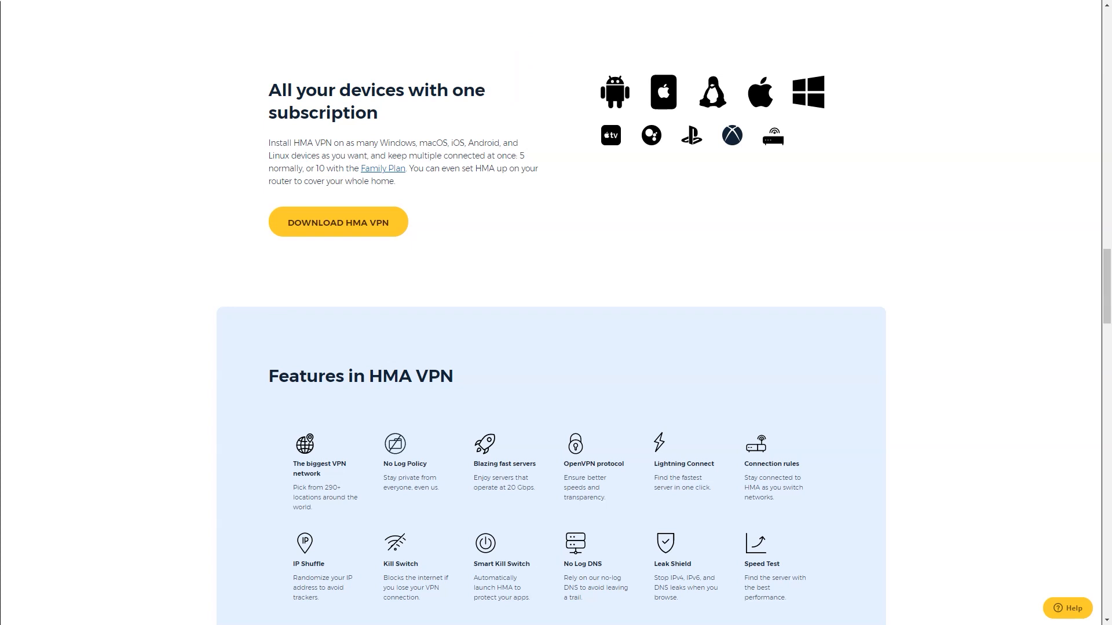
# Scroll down the homepage past the features, 15-years section and pricing plans
pyautogui.scroll(-3)
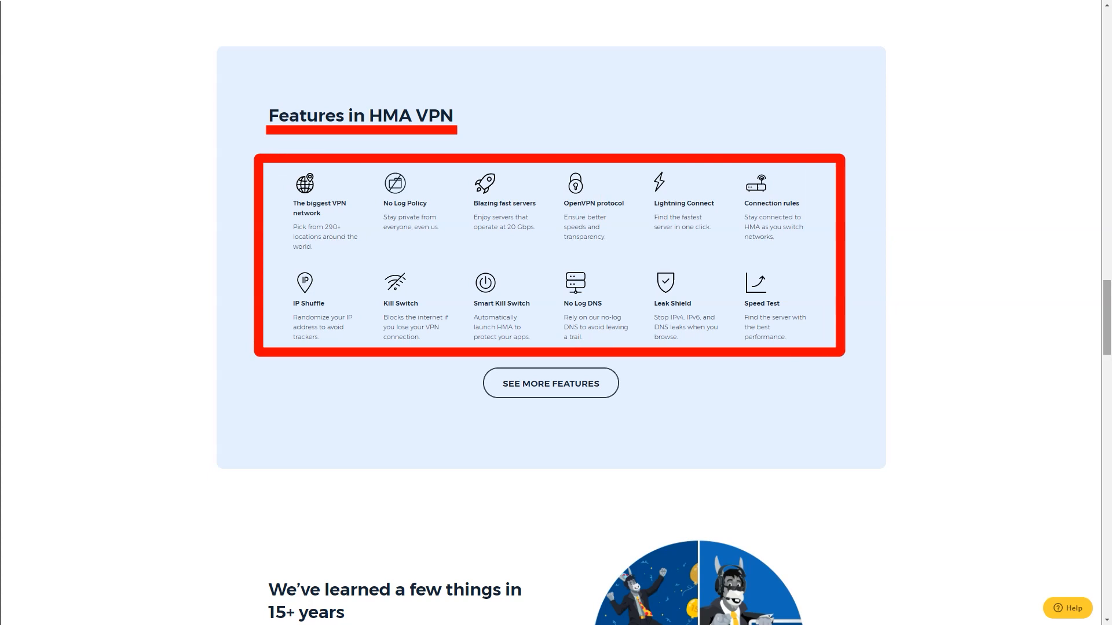
pyautogui.scroll(-3)
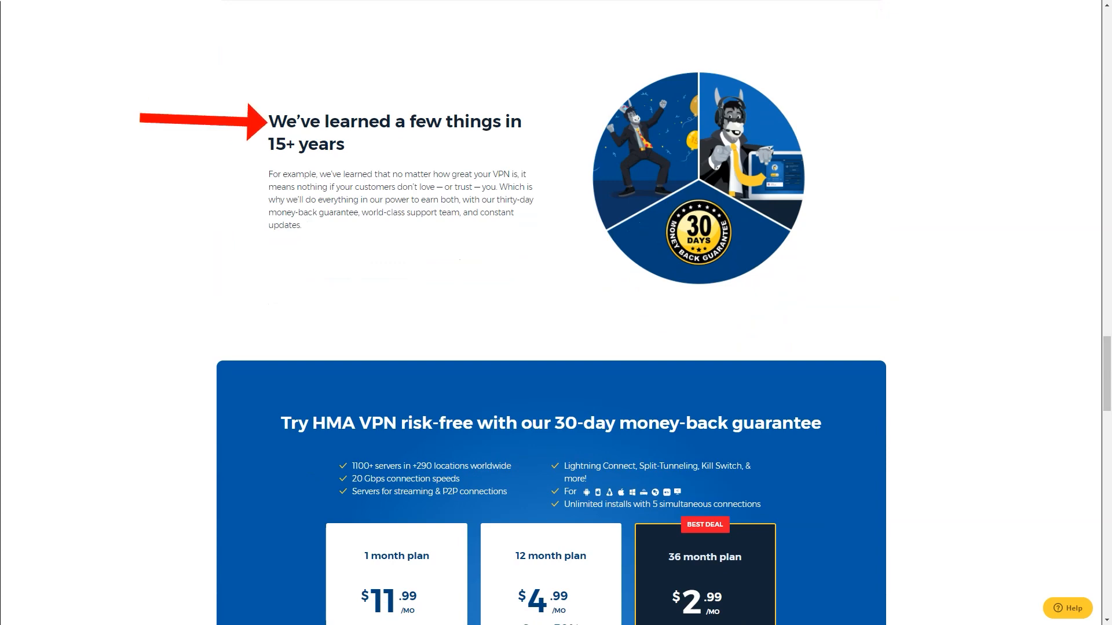
pyautogui.scroll(-3)
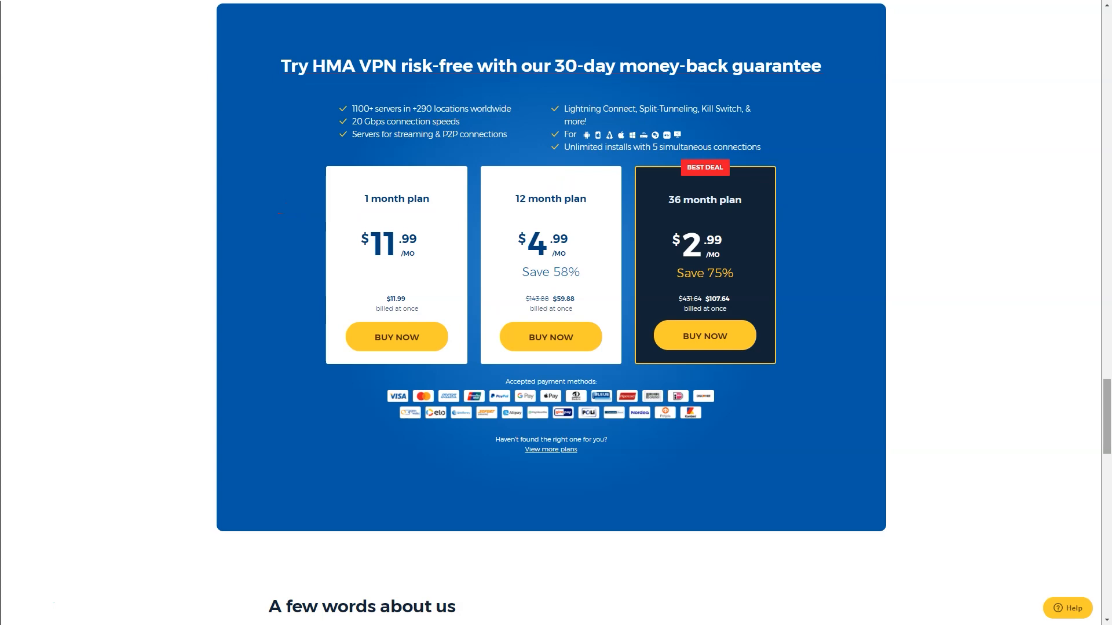
pyautogui.scroll(-3)
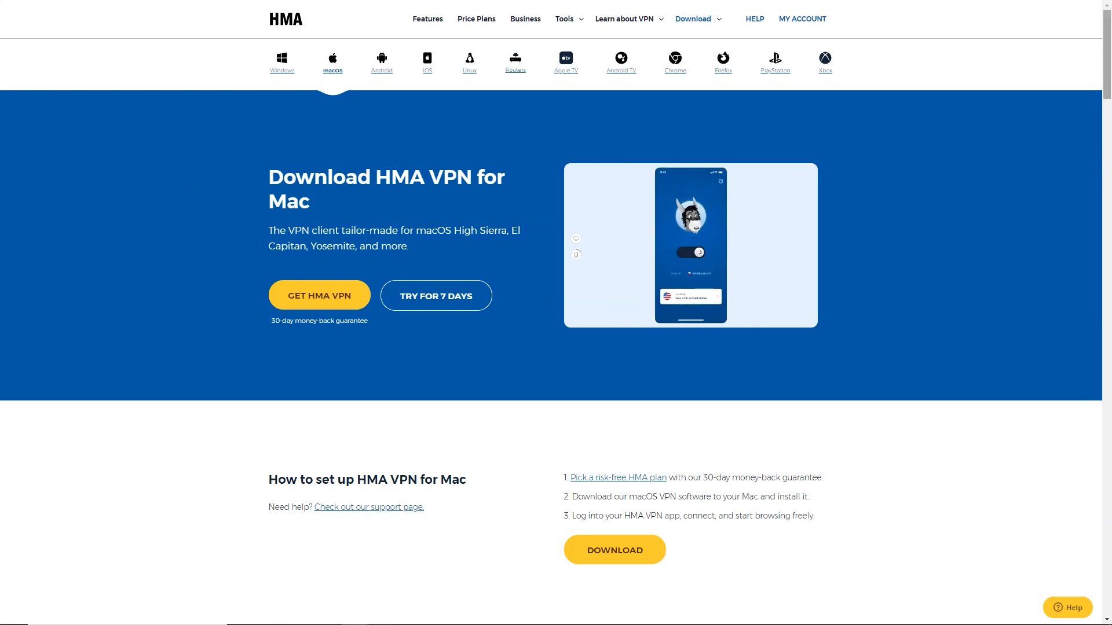
# Scroll down the Mac download page through its setup steps
pyautogui.scroll(-3)
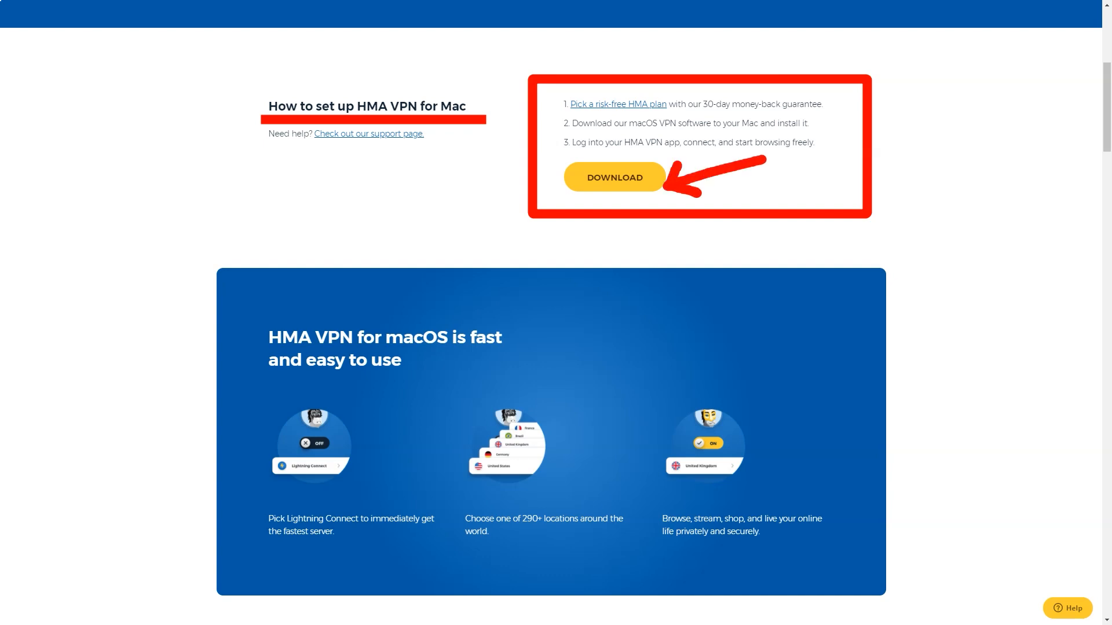
pyautogui.scroll(-3)
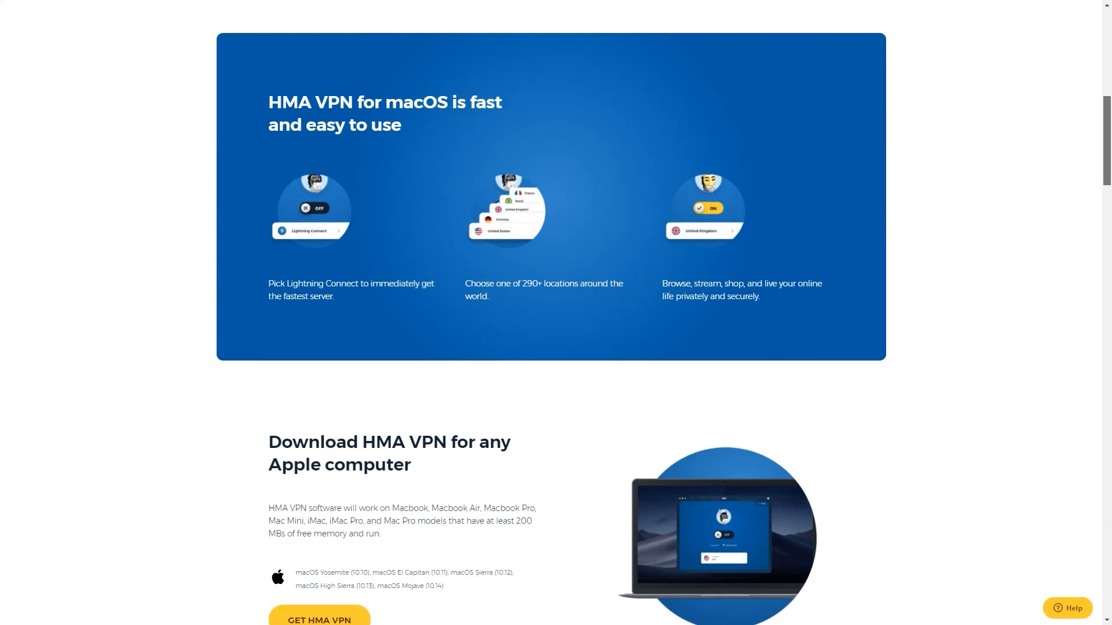
pyautogui.scroll(-3)
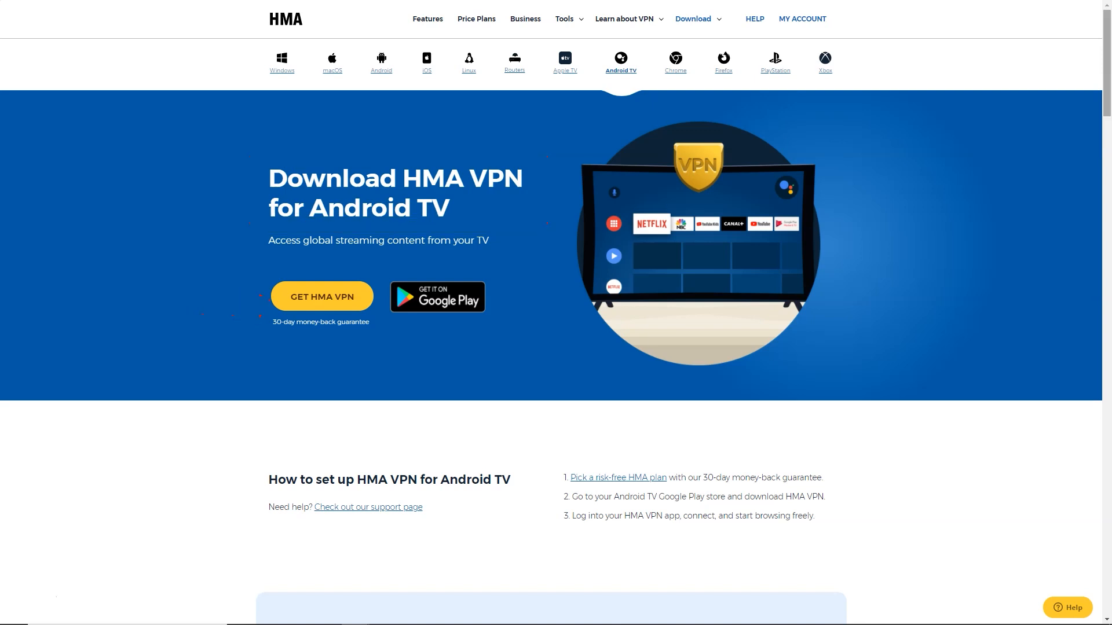
# Scroll down the Android TV download page through its features and tips
pyautogui.scroll(-3)
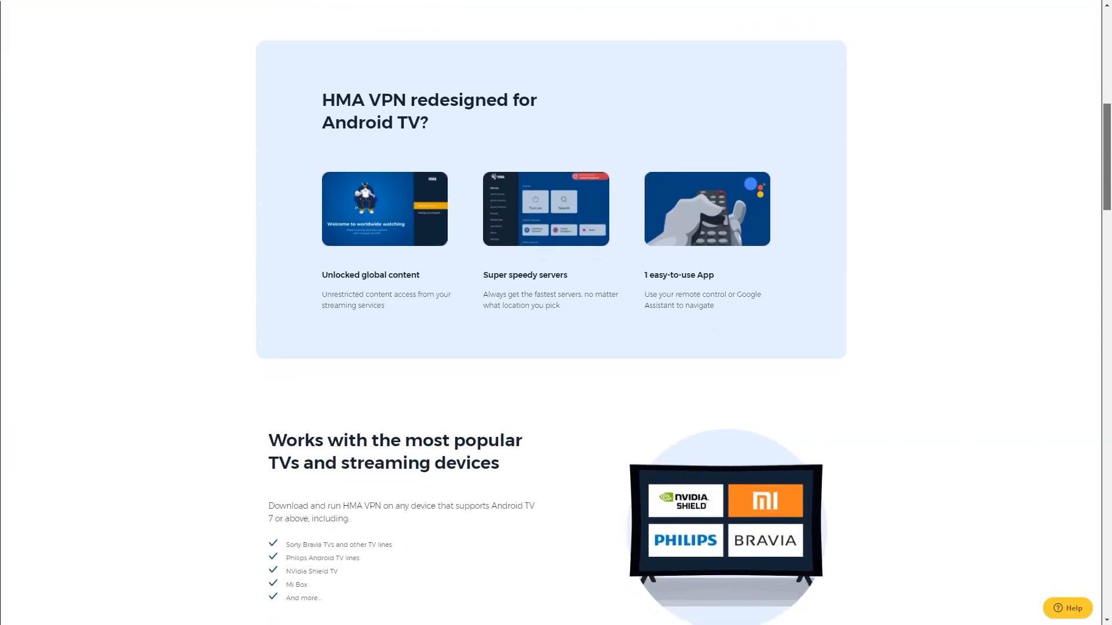
pyautogui.scroll(-3)
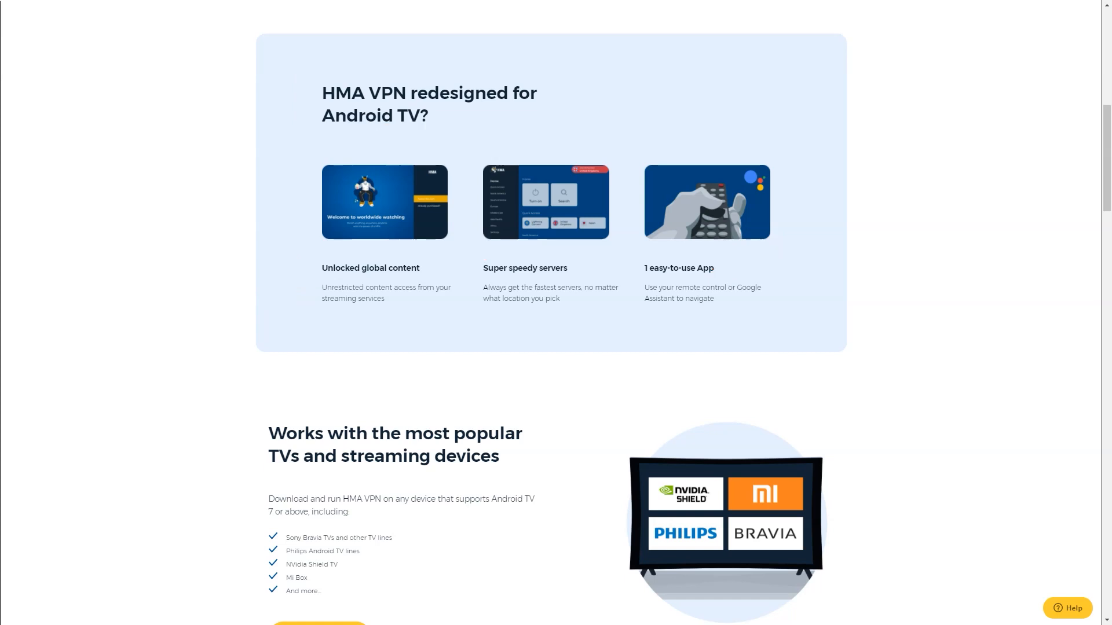
pyautogui.scroll(-3)
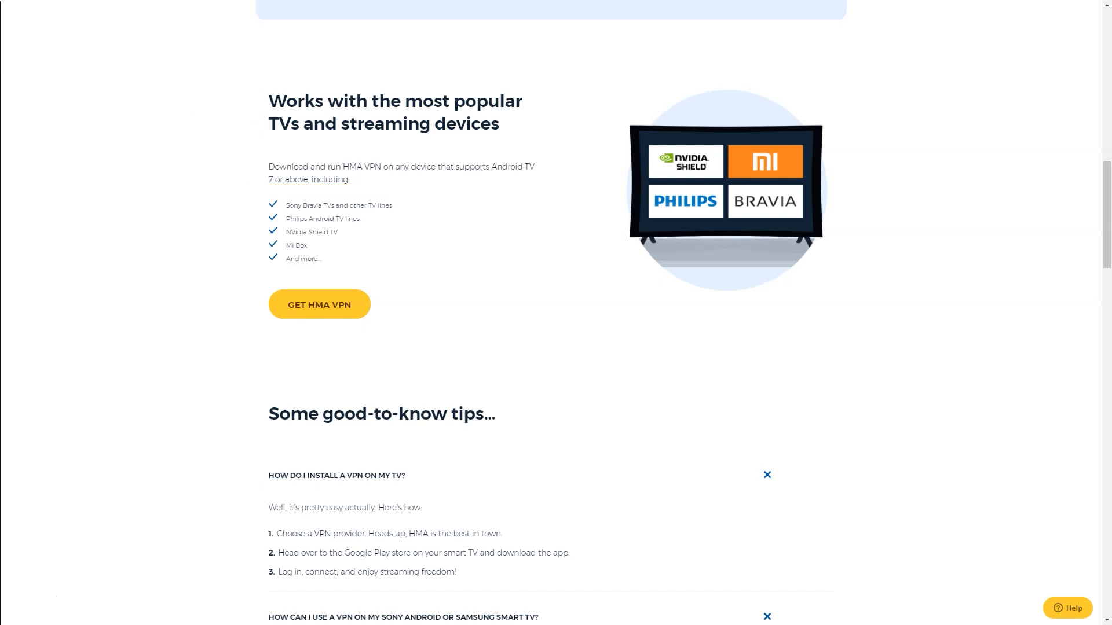
pyautogui.scroll(-3)
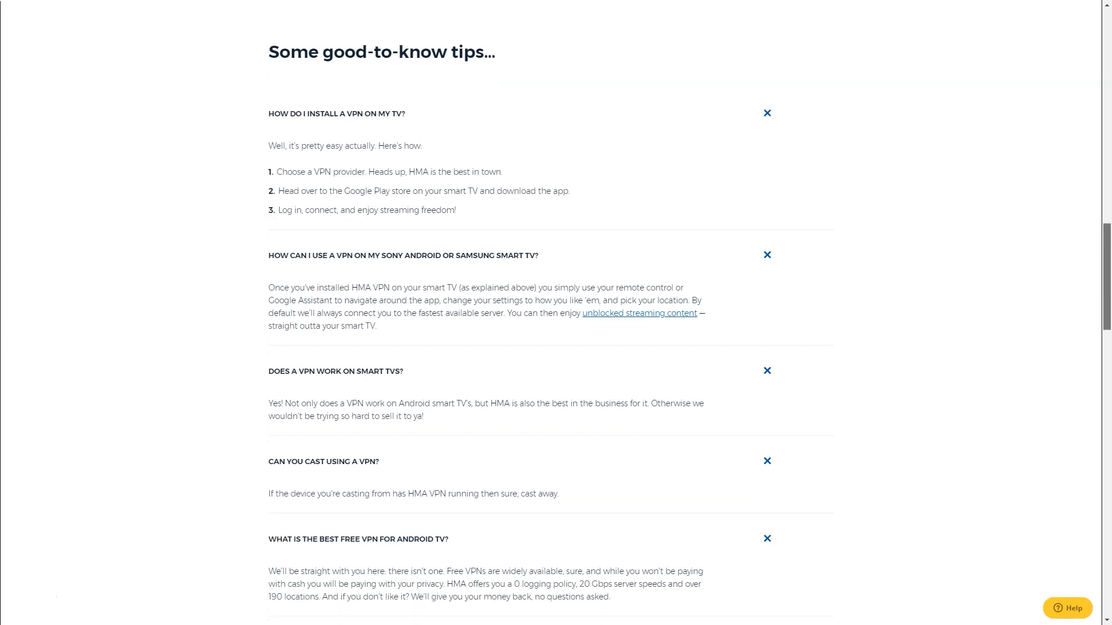
pyautogui.scroll(-3)
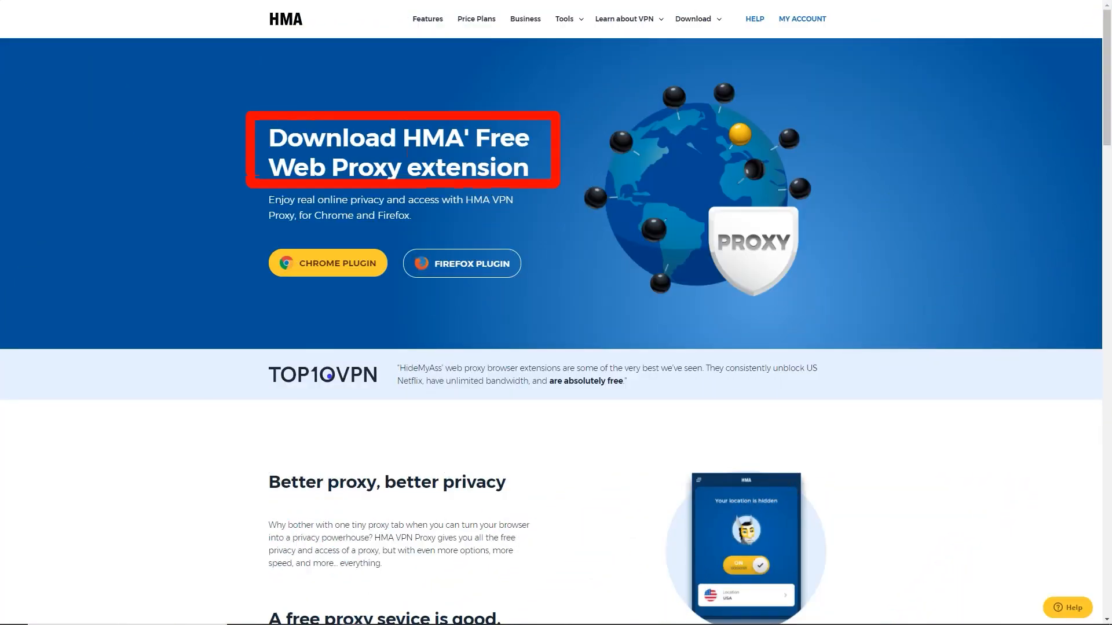
pyautogui.scroll(-3)
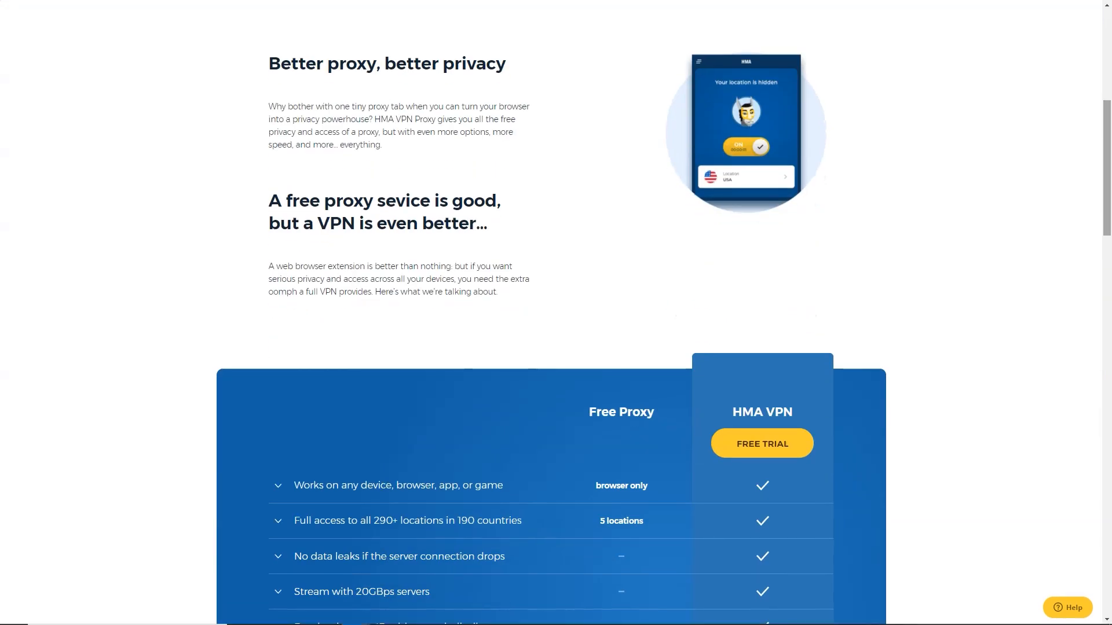
pyautogui.scroll(-3)
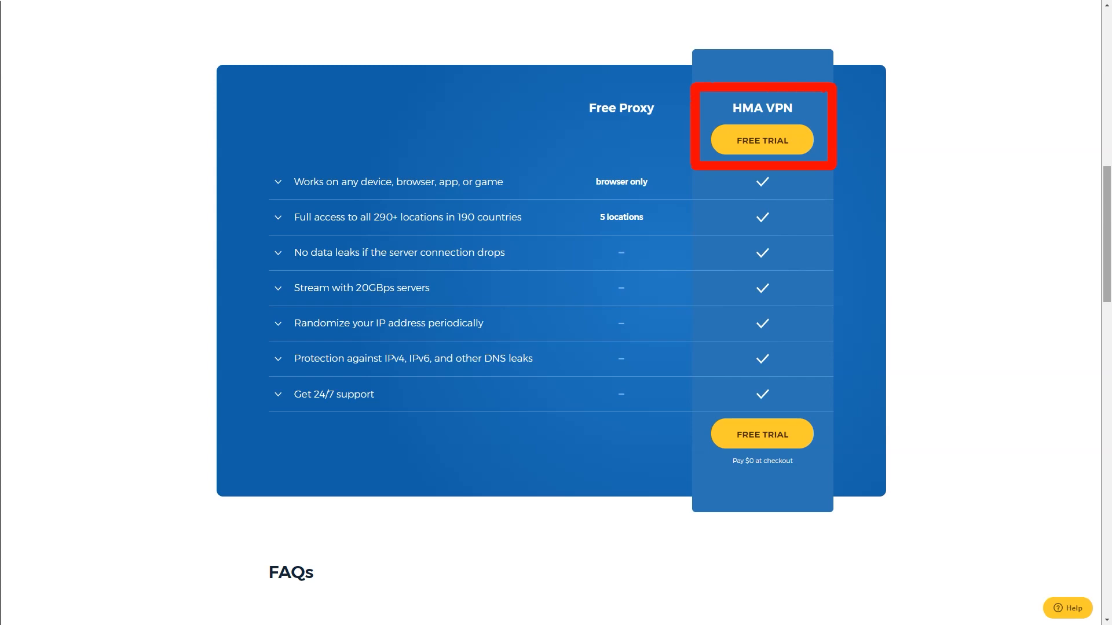
pyautogui.scroll(-3)
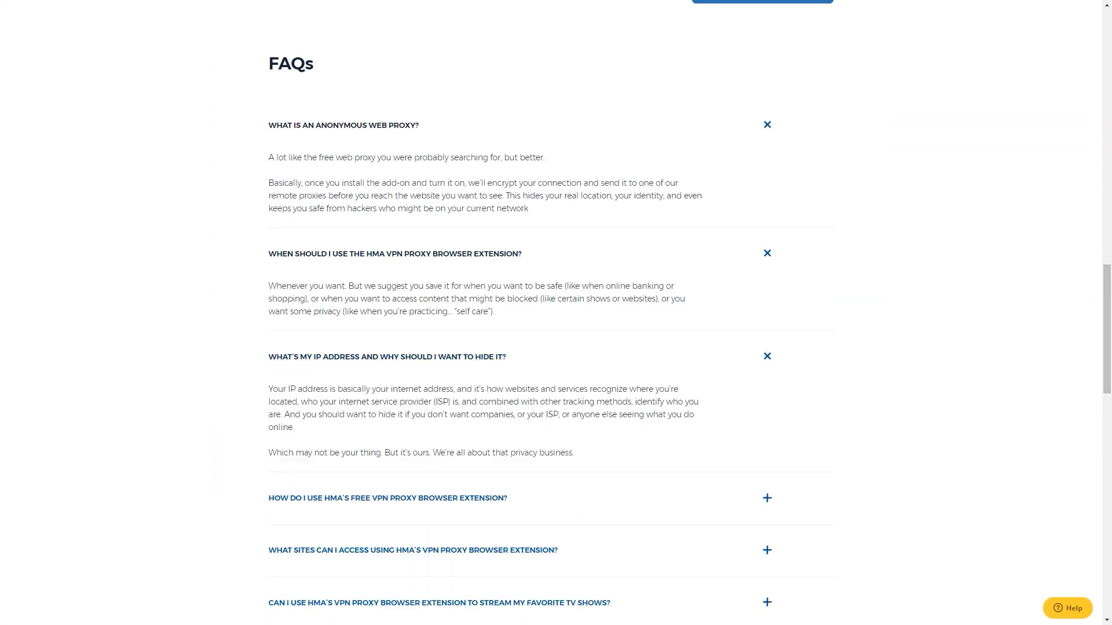
pyautogui.scroll(-3)
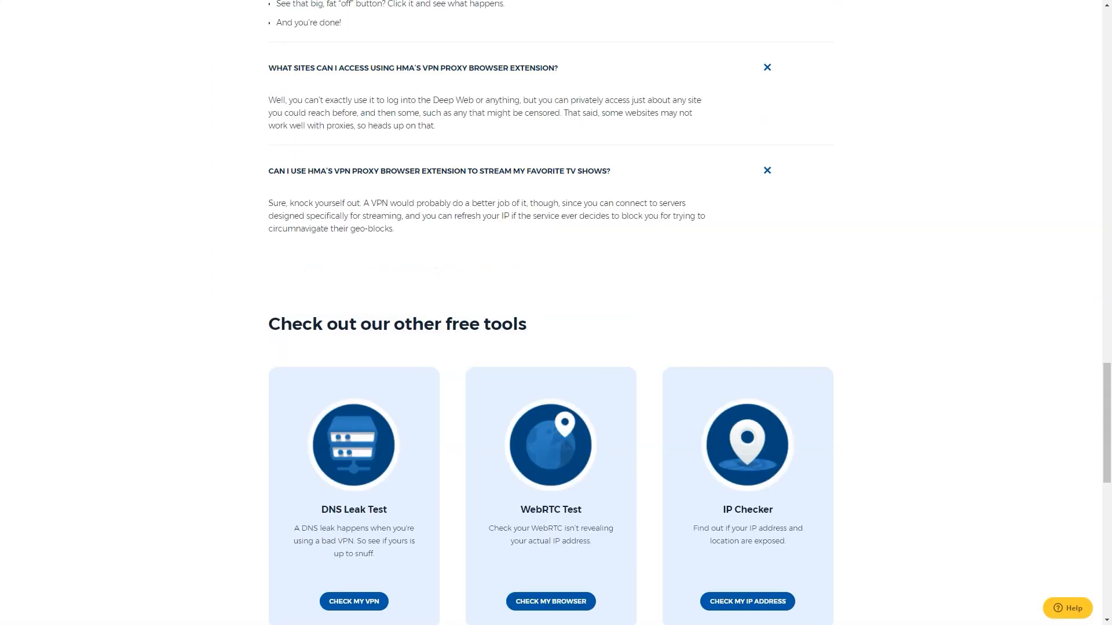